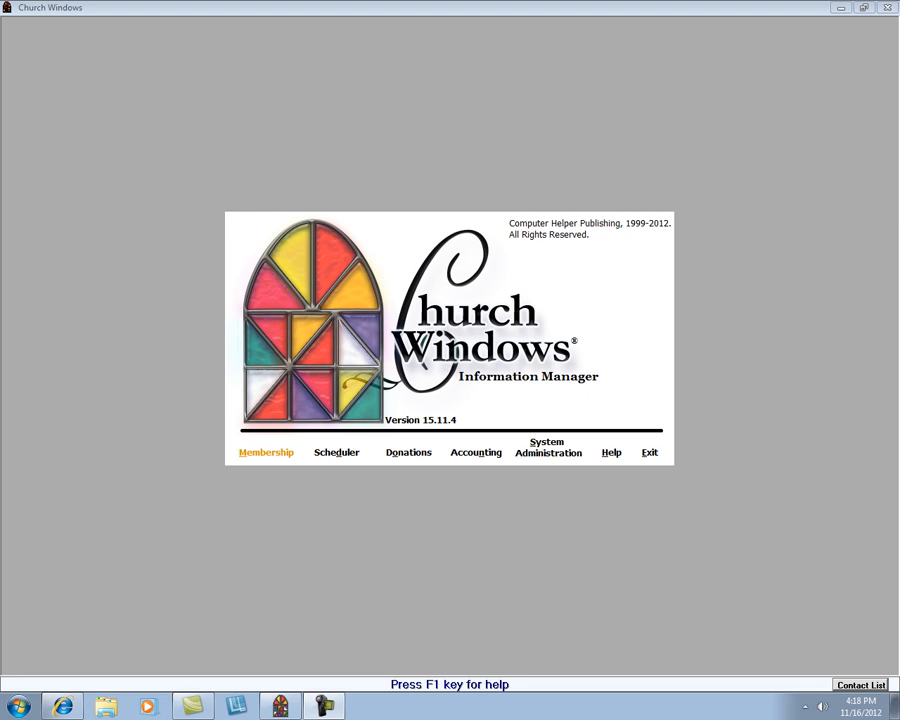
pyautogui.moveTo(415, 429)
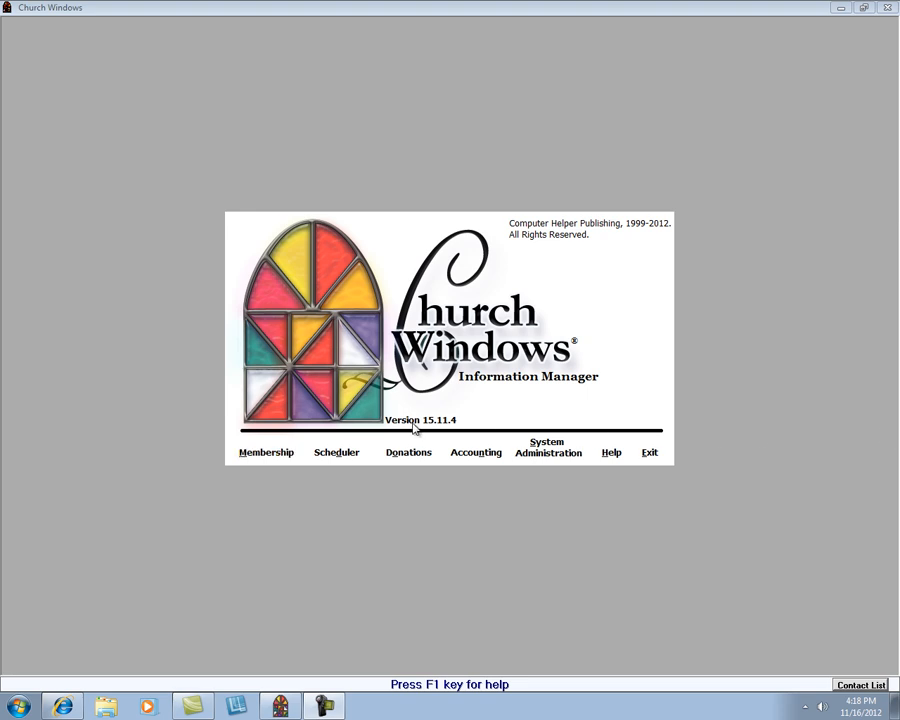
pyautogui.moveTo(451, 432)
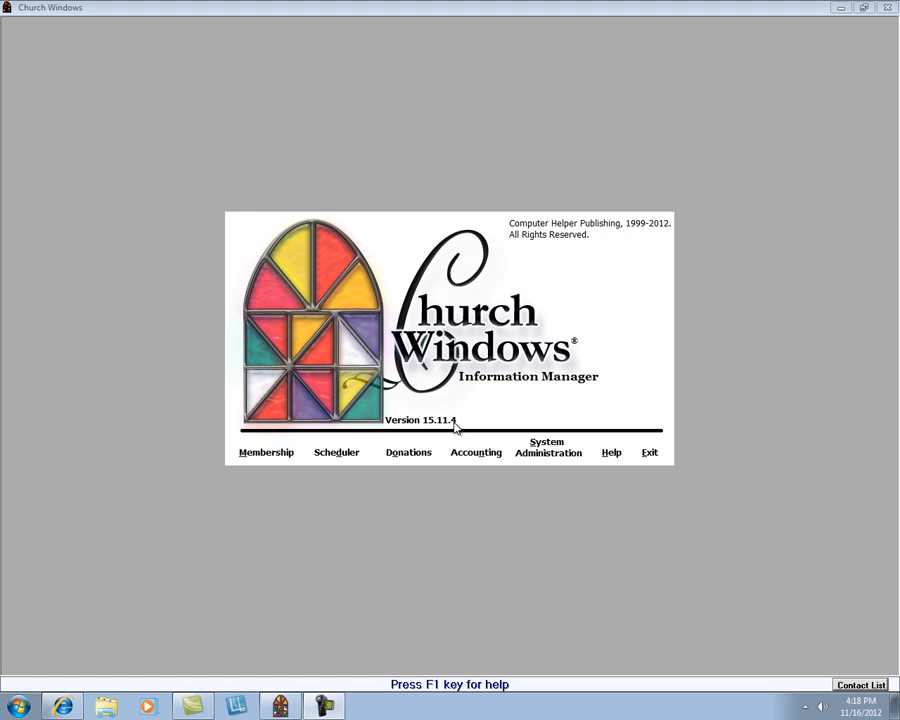
pyautogui.moveTo(444, 439)
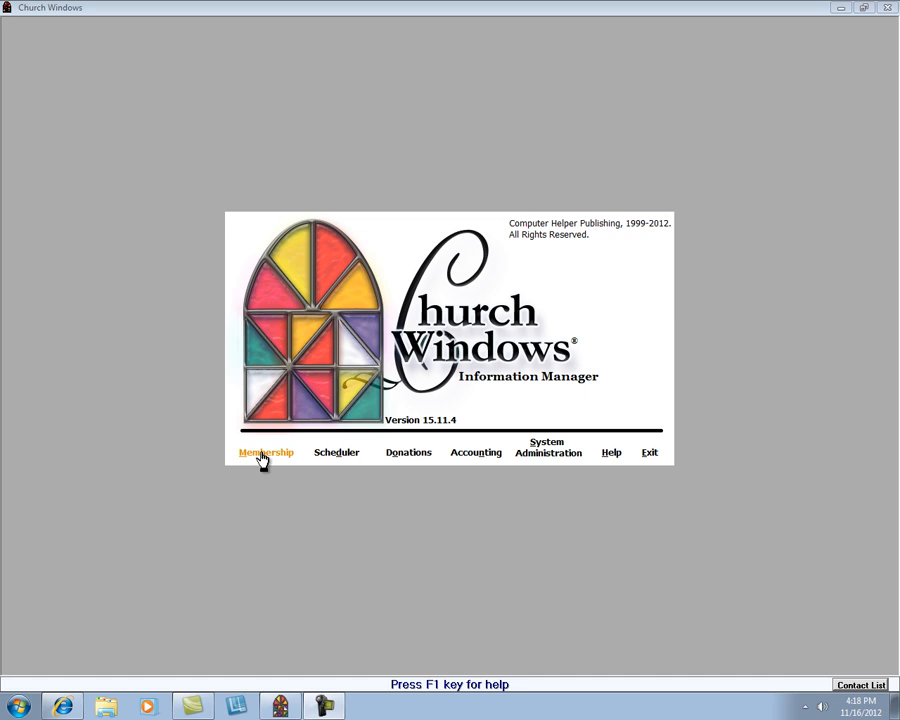
# Start the Membership Member List report and advance to its format options.
pyautogui.click(265, 452)
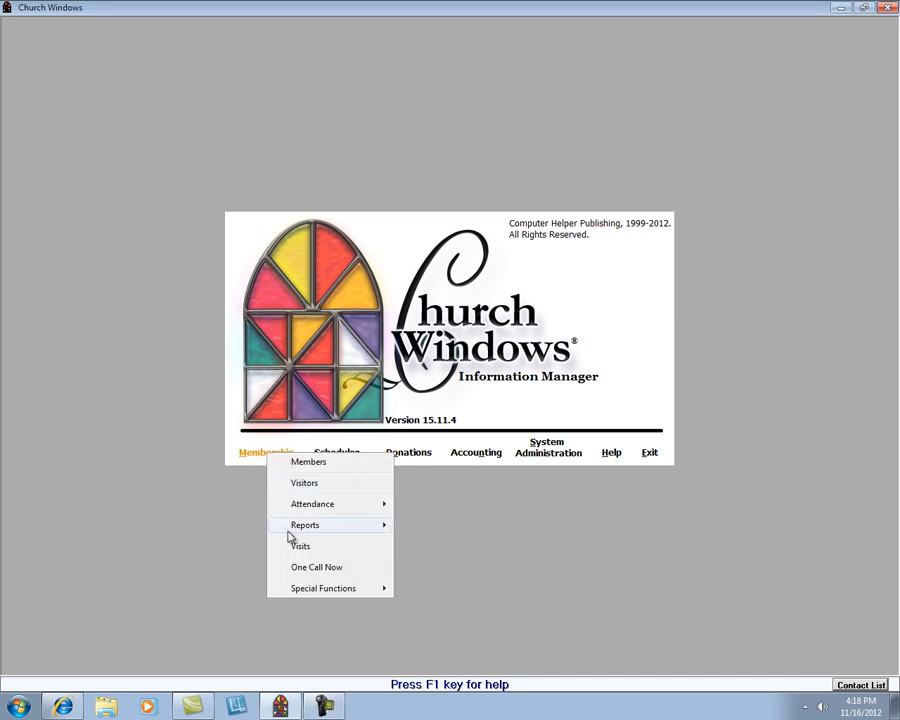
pyautogui.click(305, 524)
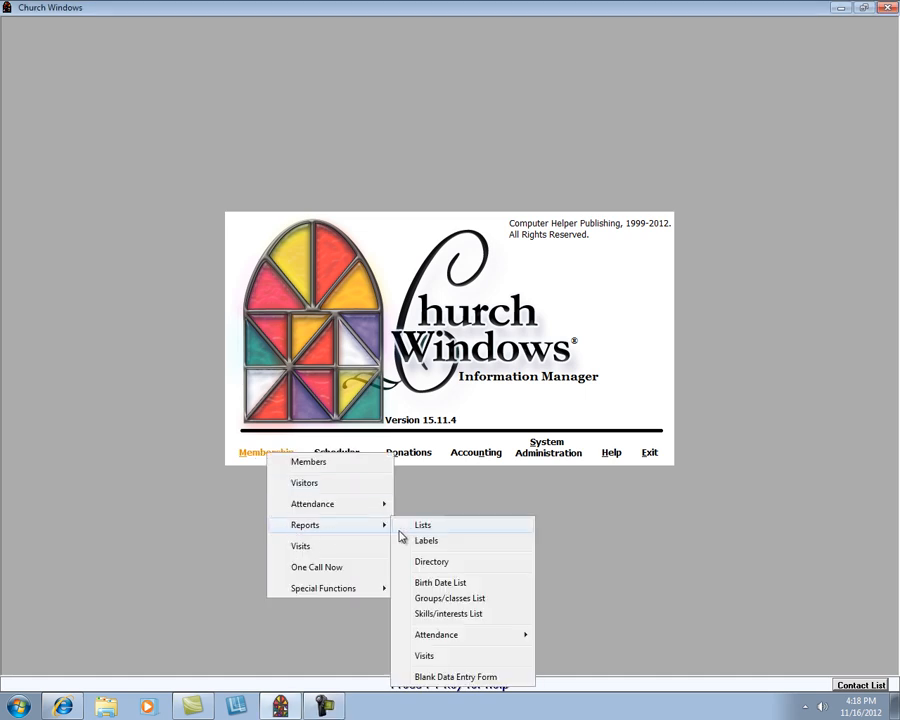
pyautogui.moveTo(448, 540)
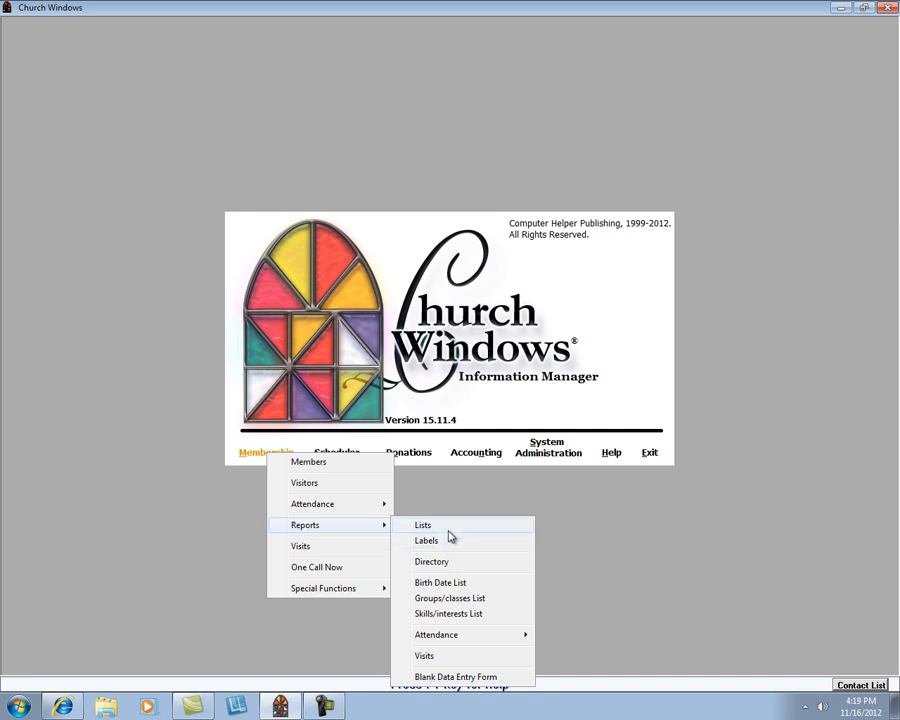
pyautogui.moveTo(443, 535)
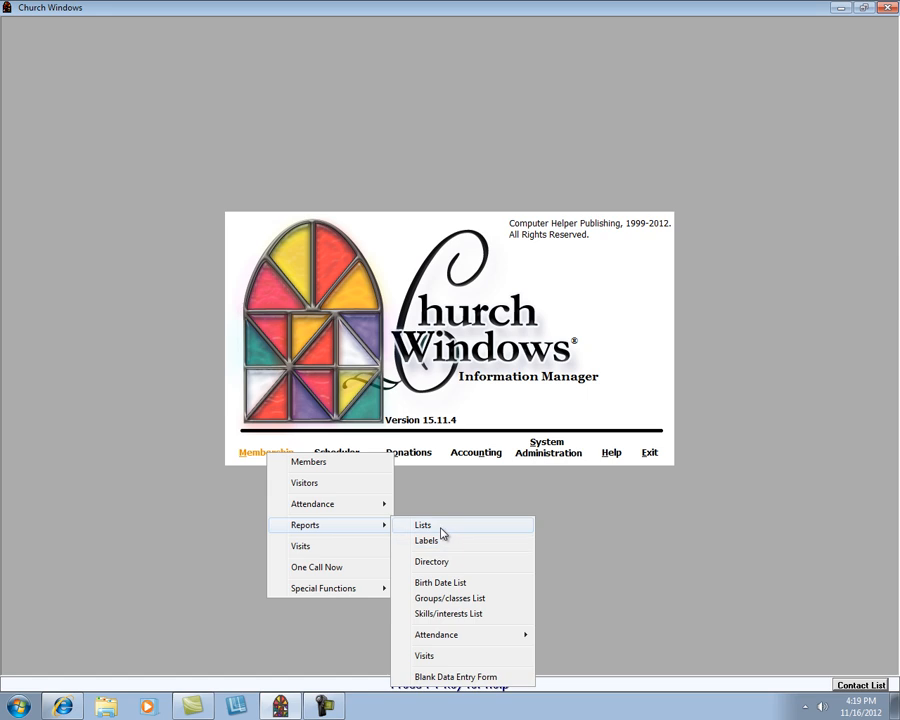
pyautogui.click(422, 525)
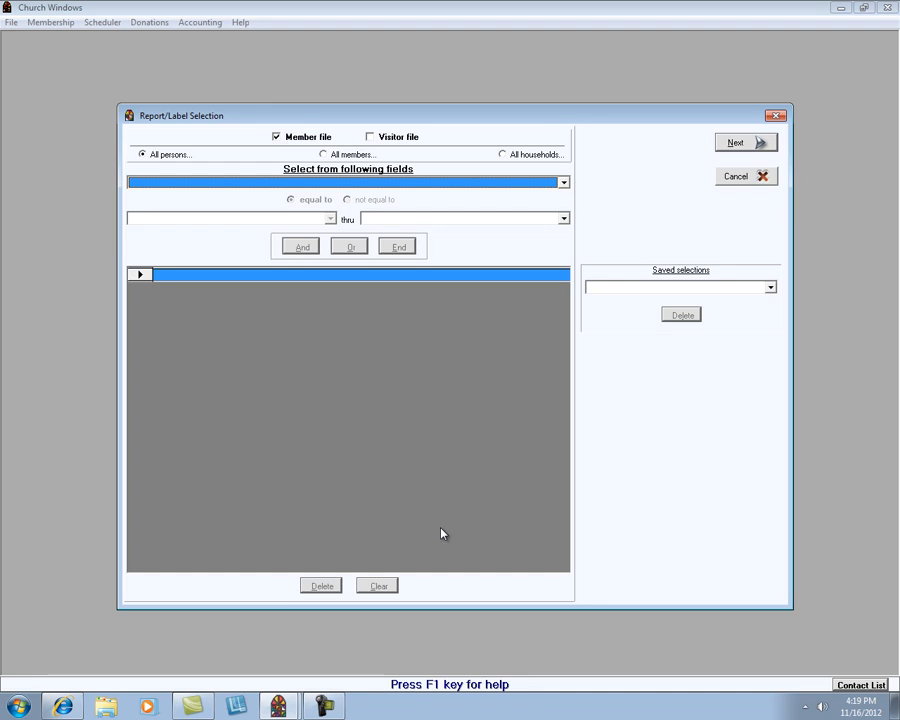
pyautogui.click(745, 142)
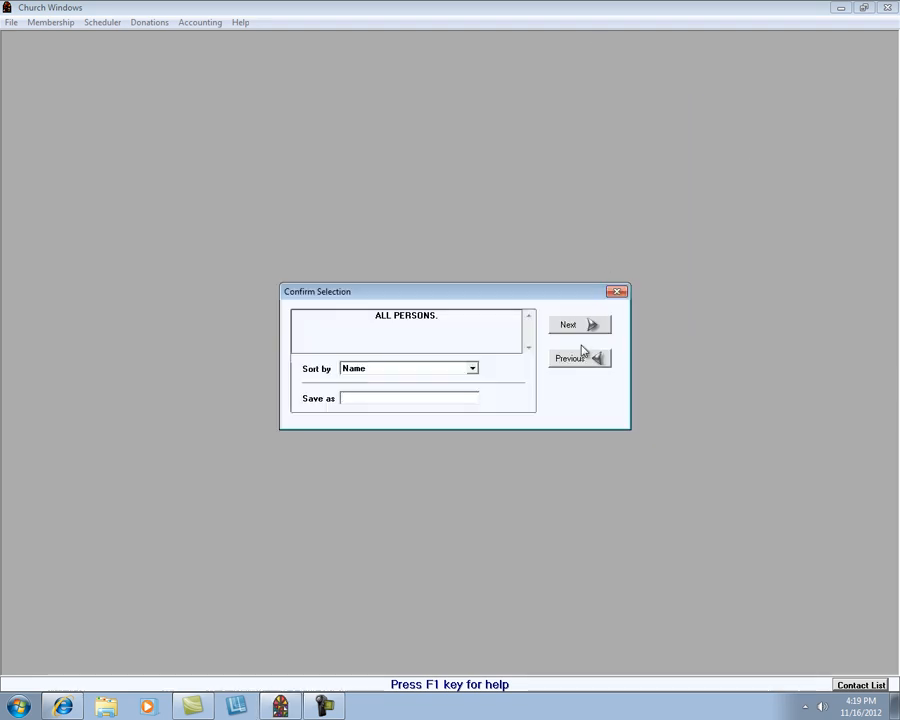
pyautogui.click(578, 324)
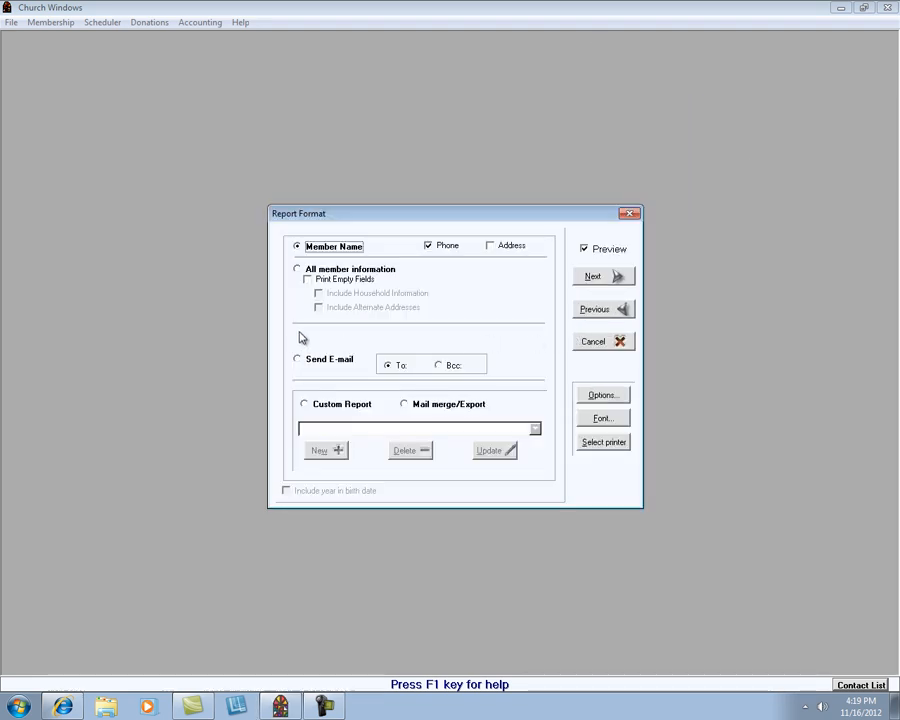
pyautogui.moveTo(277, 342)
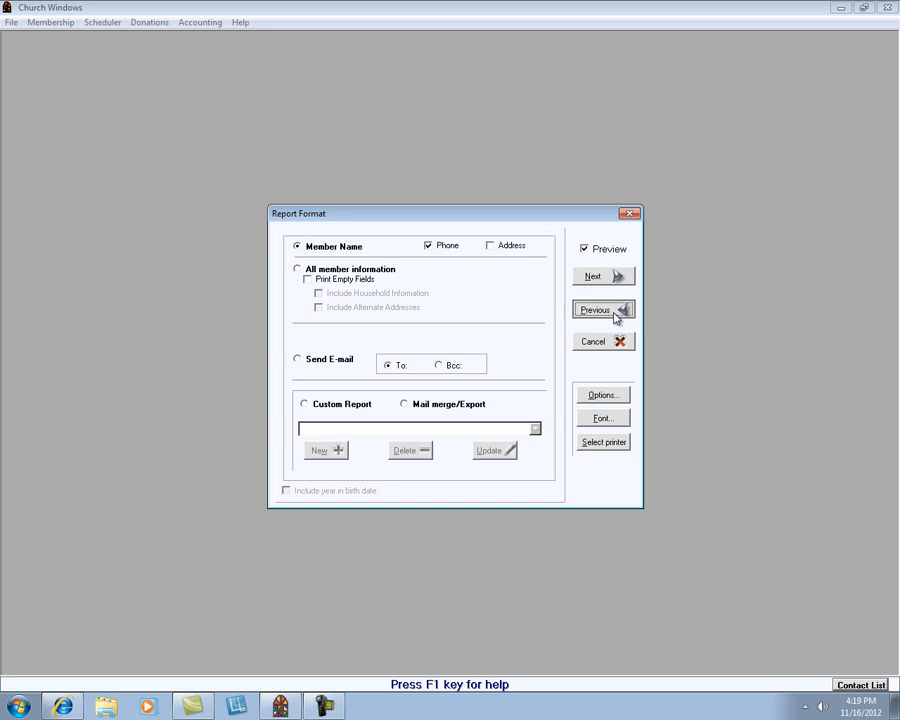
# Browse the saved record selections, then open the Membership Labels report instead.
pyautogui.click(602, 309)
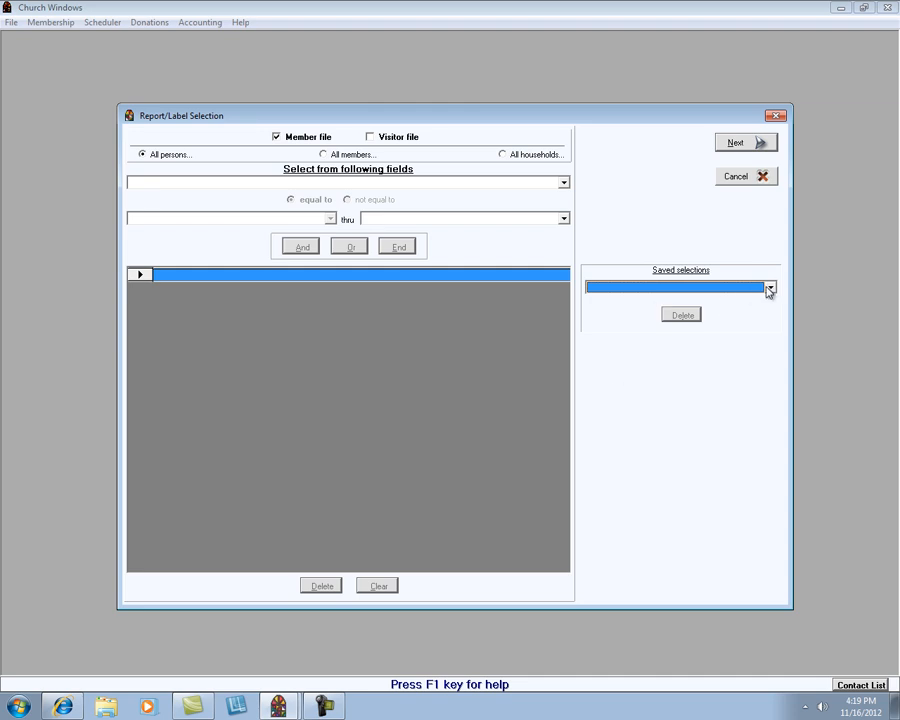
pyautogui.click(769, 287)
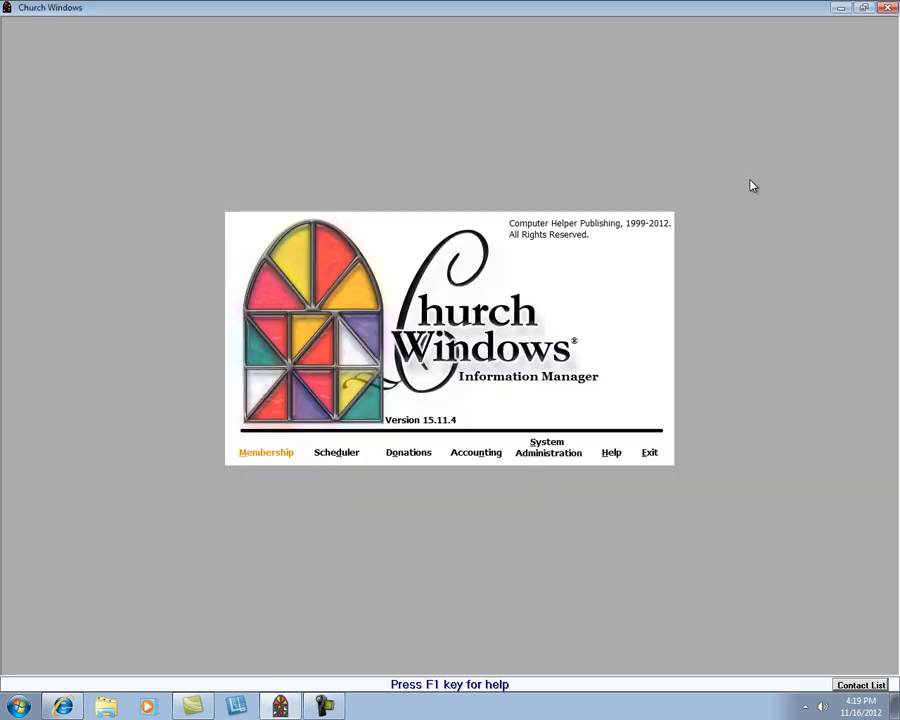
pyautogui.click(266, 452)
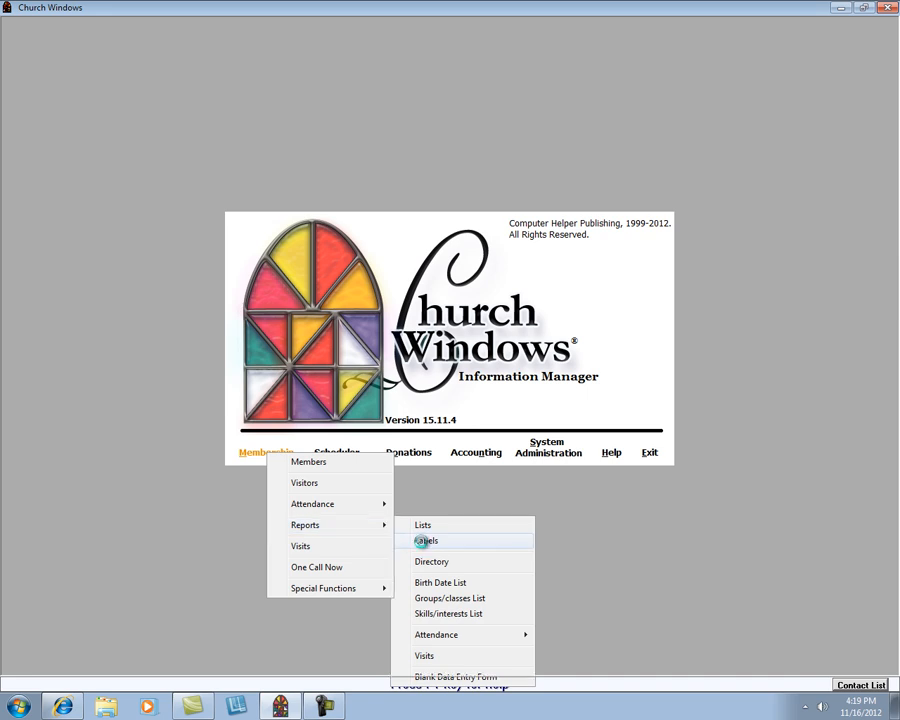
pyautogui.click(427, 540)
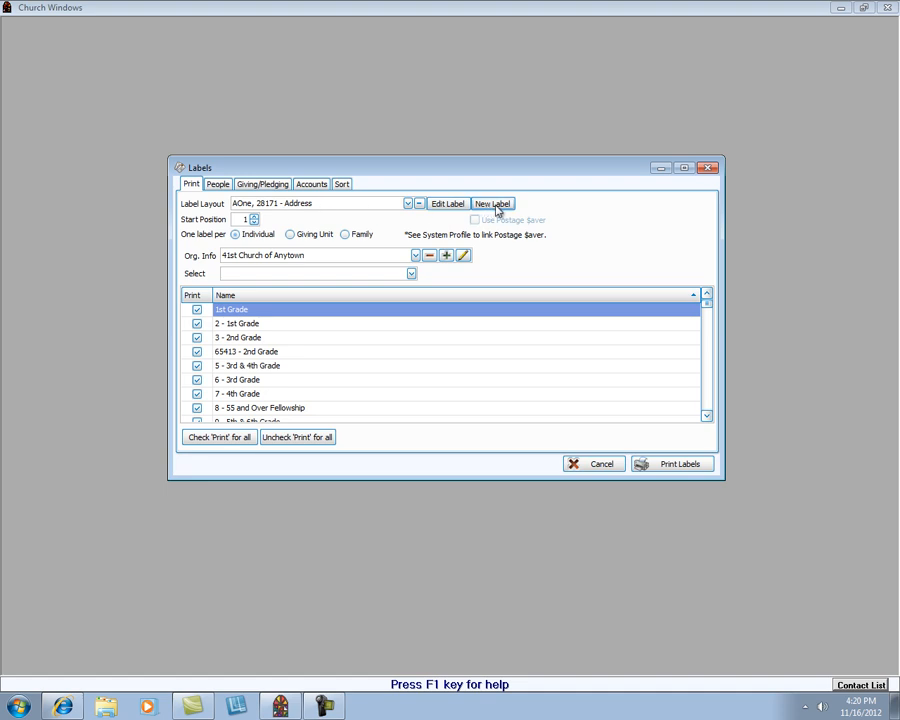
# Start a New Label using the Avery standard brand and product number 5160 Address.
pyautogui.click(492, 204)
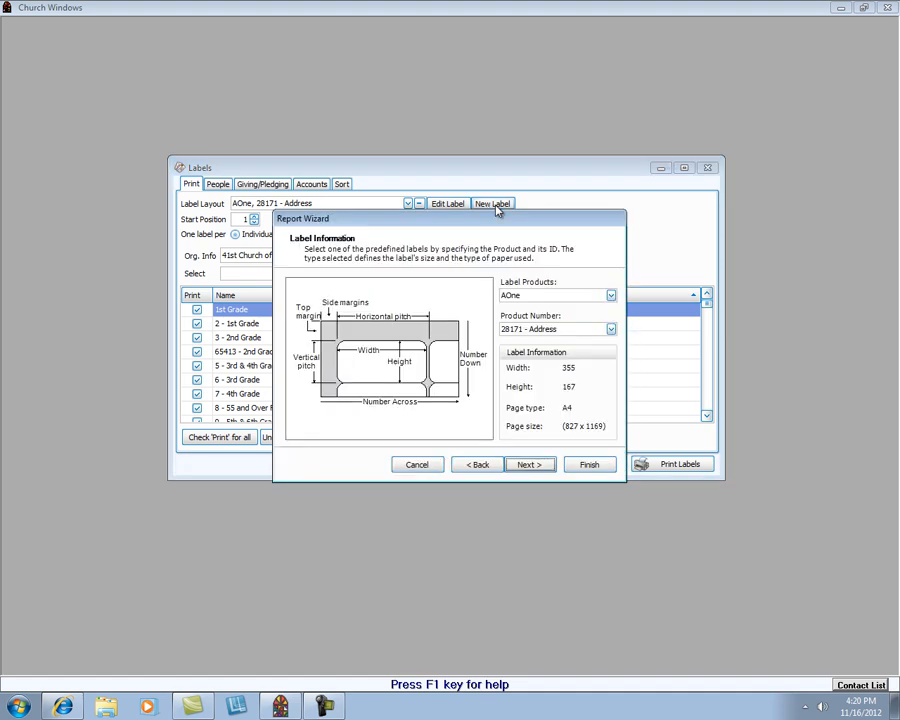
pyautogui.moveTo(409, 210)
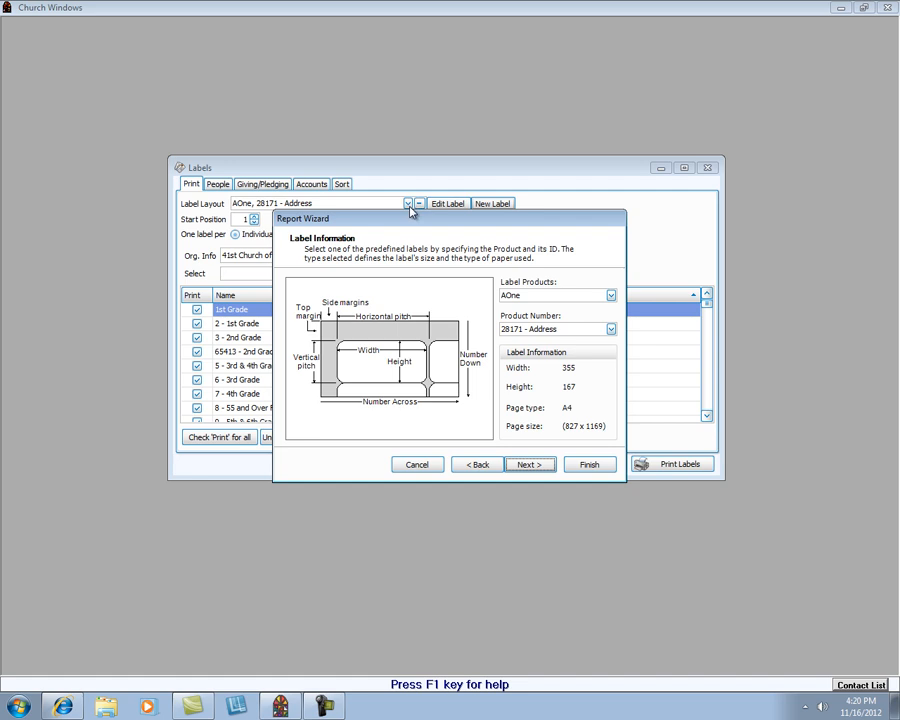
pyautogui.moveTo(497, 316)
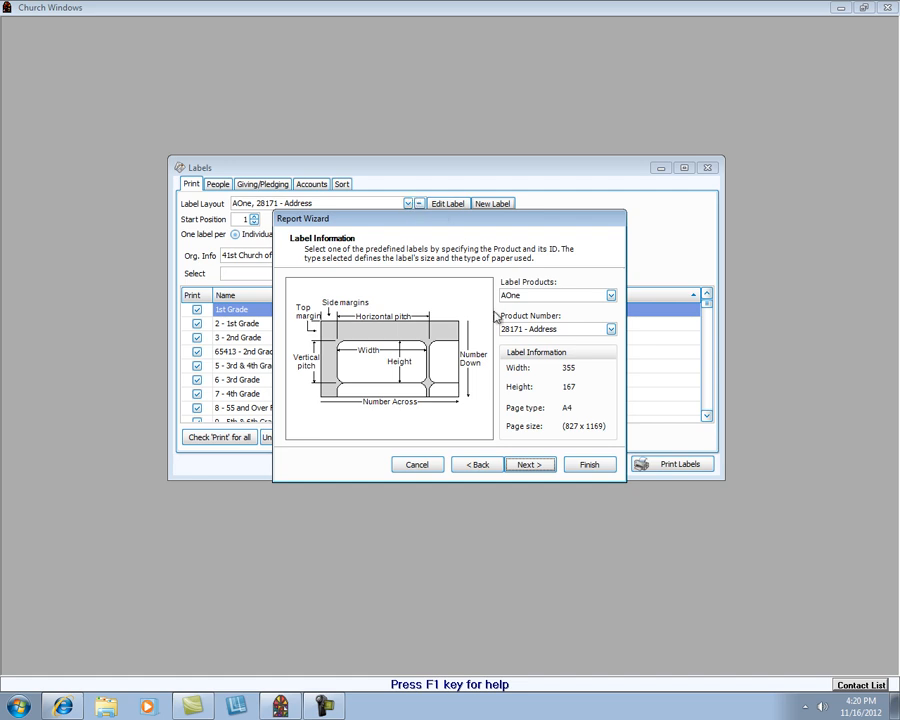
pyautogui.moveTo(543, 305)
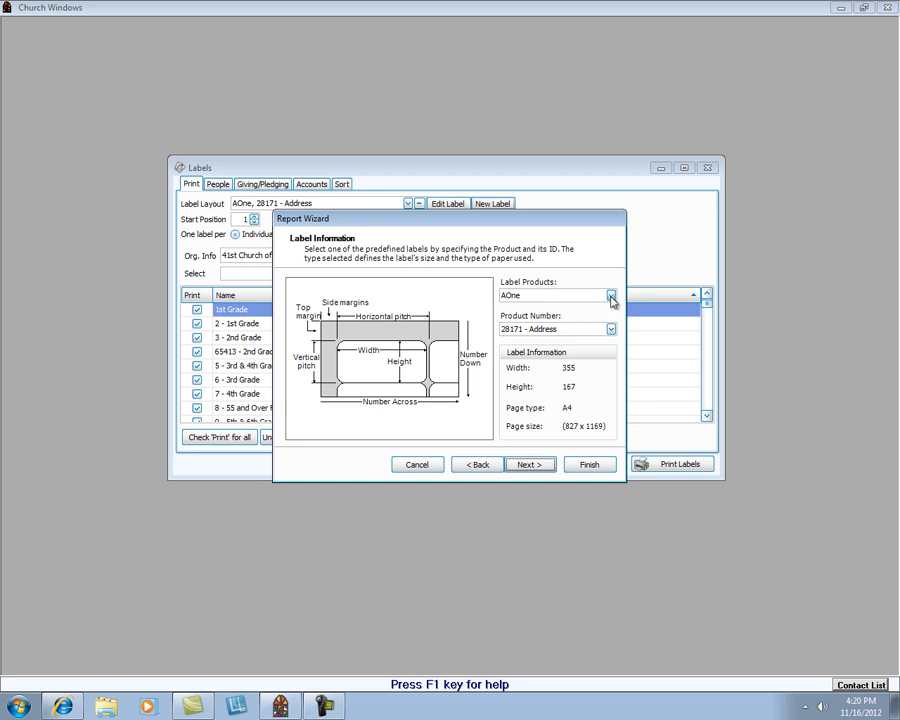
pyautogui.click(610, 295)
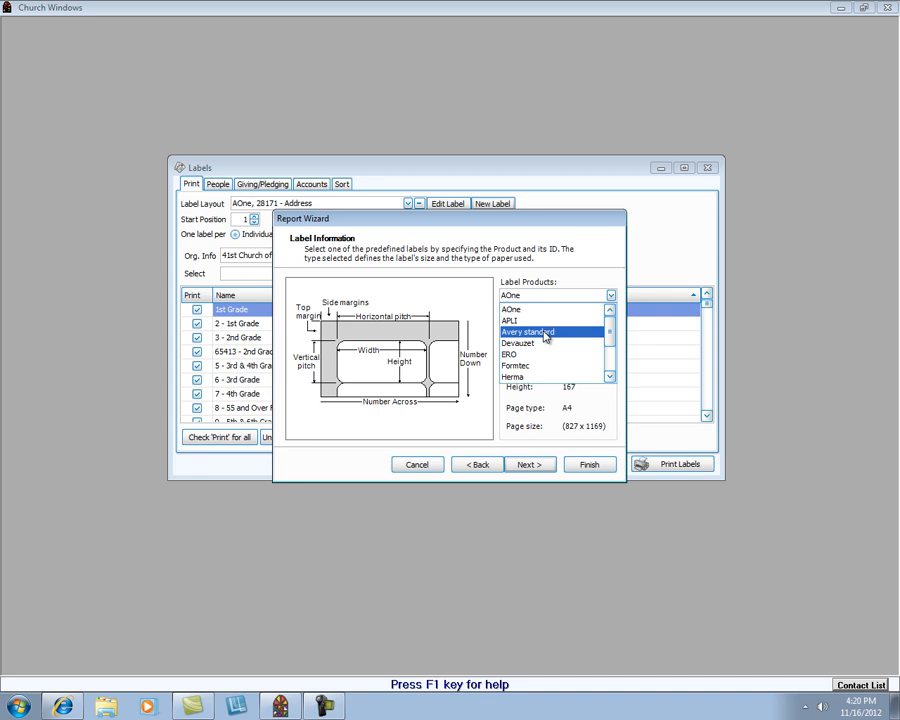
pyautogui.click(527, 331)
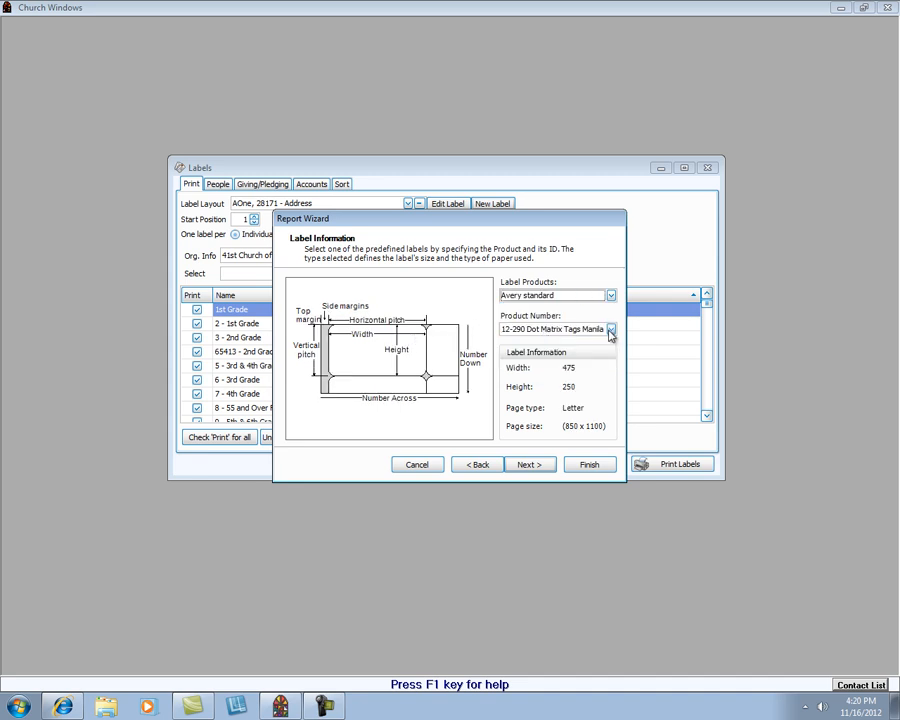
pyautogui.click(611, 329)
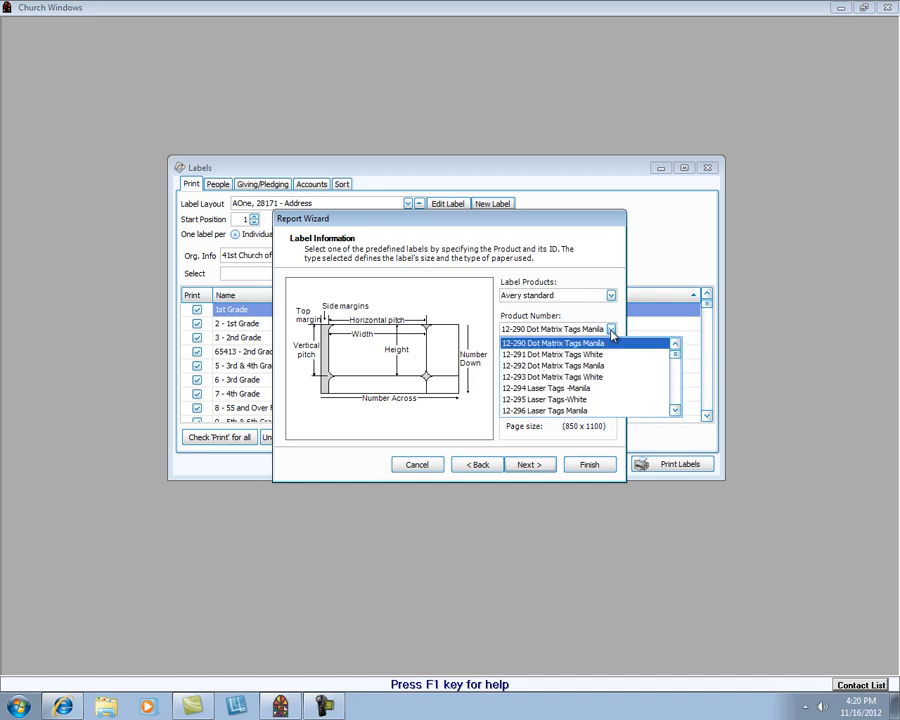
pyautogui.scroll(3)
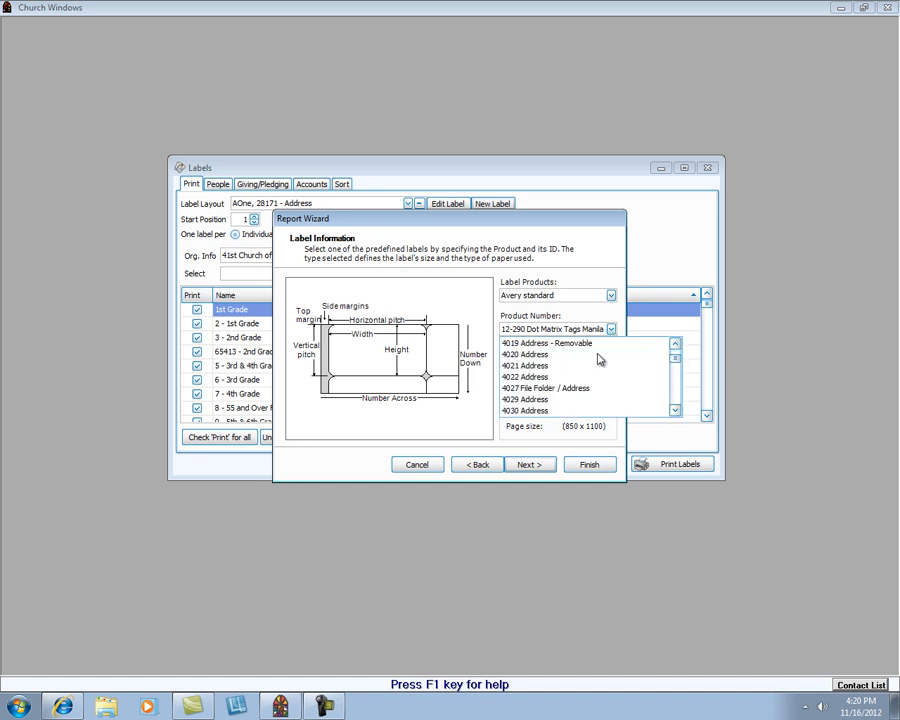
pyautogui.scroll(-3)
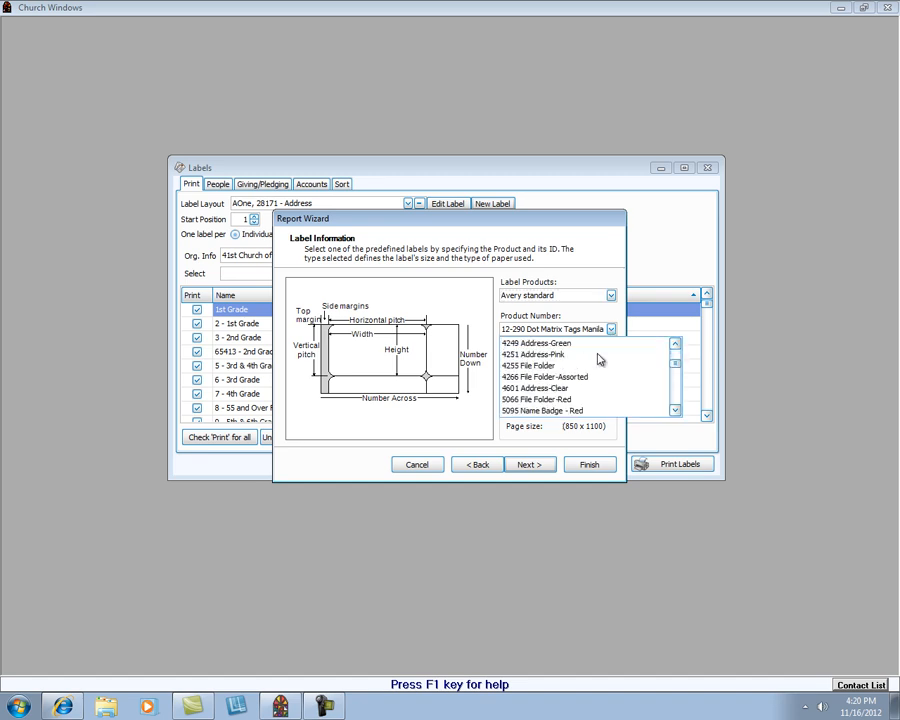
pyautogui.click(528, 377)
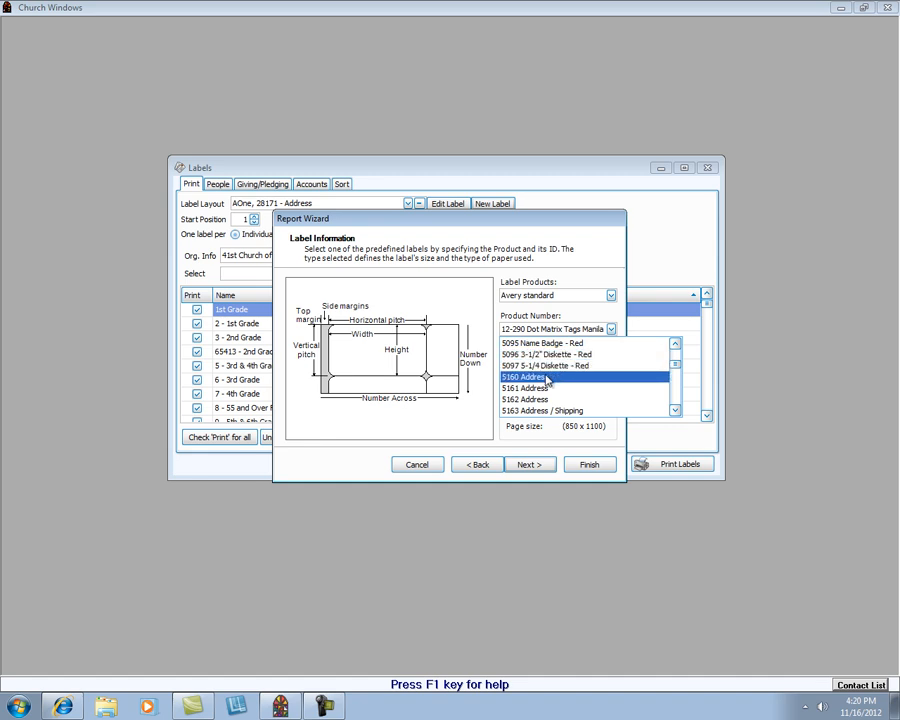
pyautogui.click(530, 377)
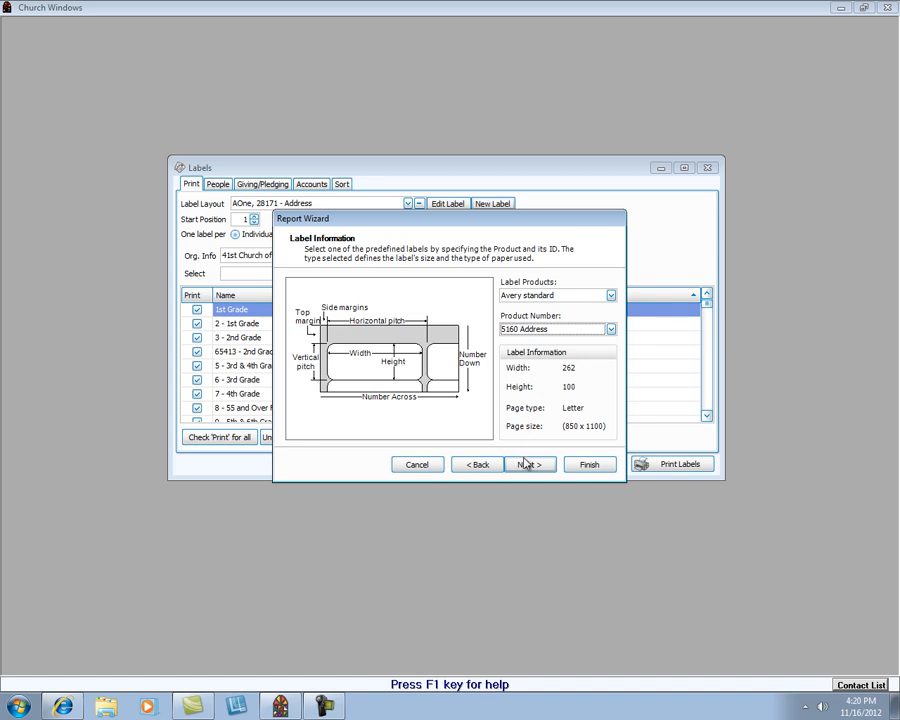
# Advance the wizard to the Customize the Label's Options page for the 5160 label.
pyautogui.click(529, 464)
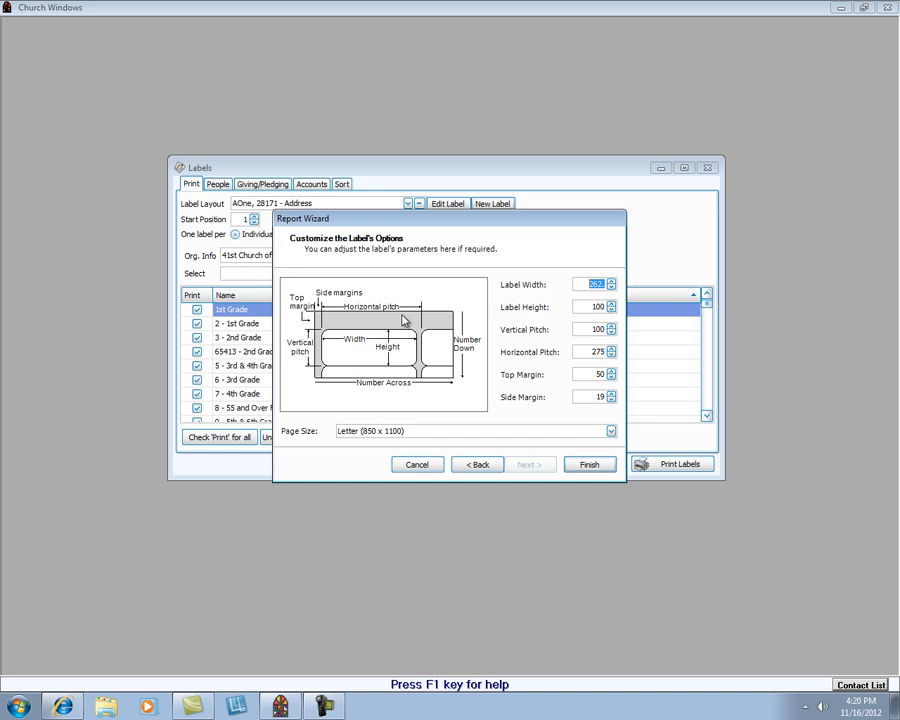
pyautogui.moveTo(557, 437)
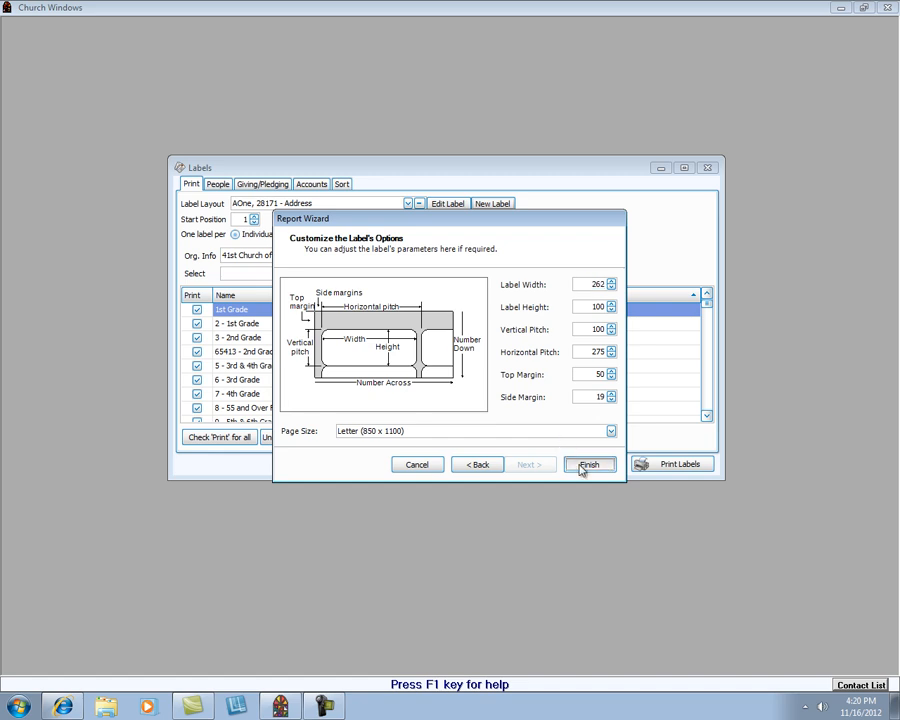
# Finish the wizard, then delete the Mailing Label and Address and Name and Address fields.
pyautogui.click(589, 464)
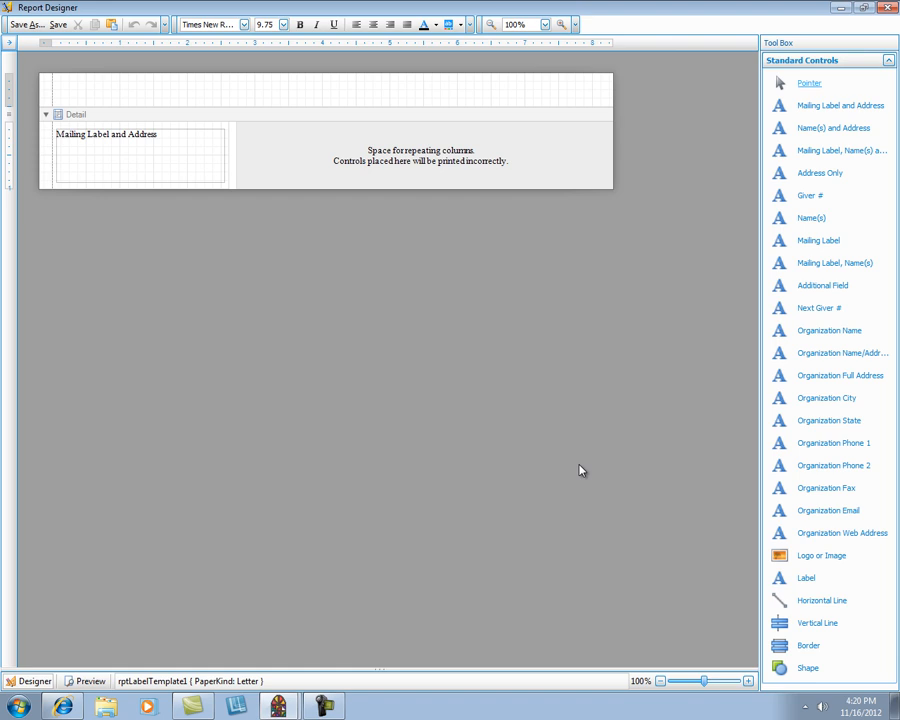
pyautogui.moveTo(436, 425)
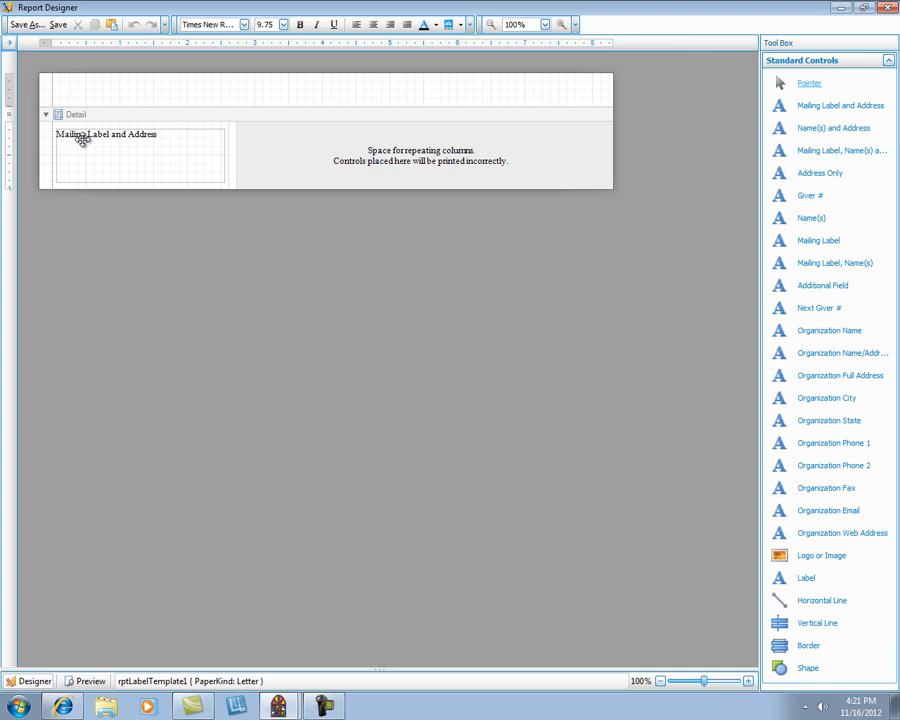
pyautogui.moveTo(840, 105)
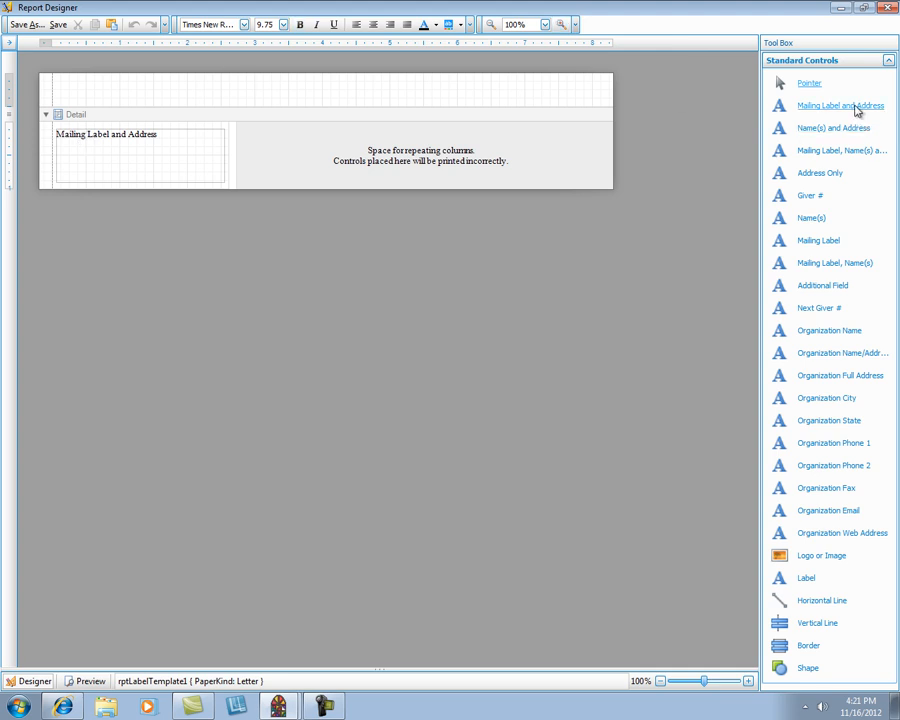
pyautogui.moveTo(840, 660)
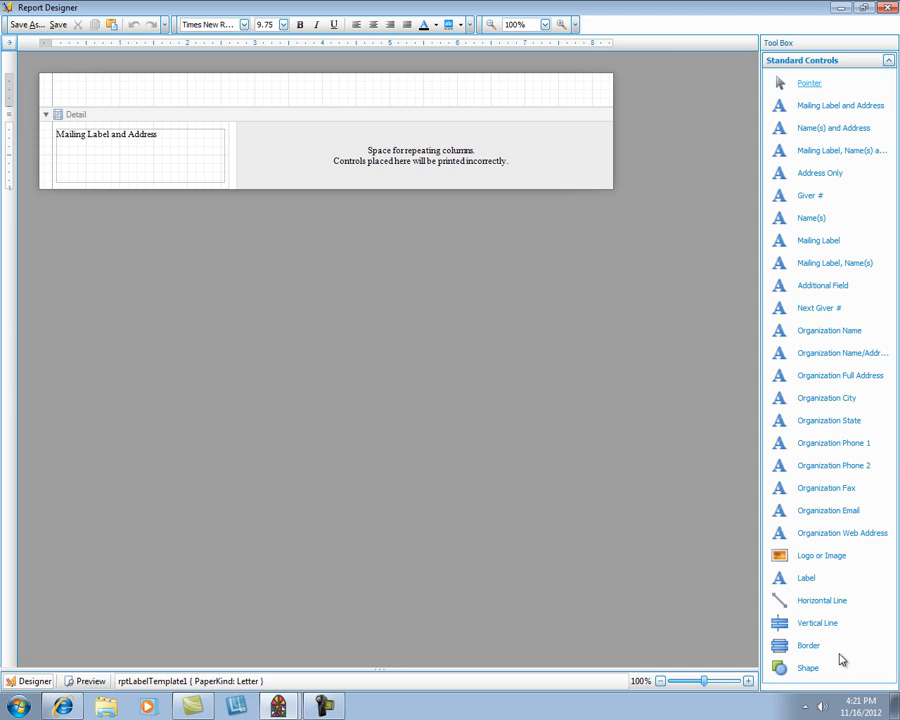
pyautogui.moveTo(840, 105)
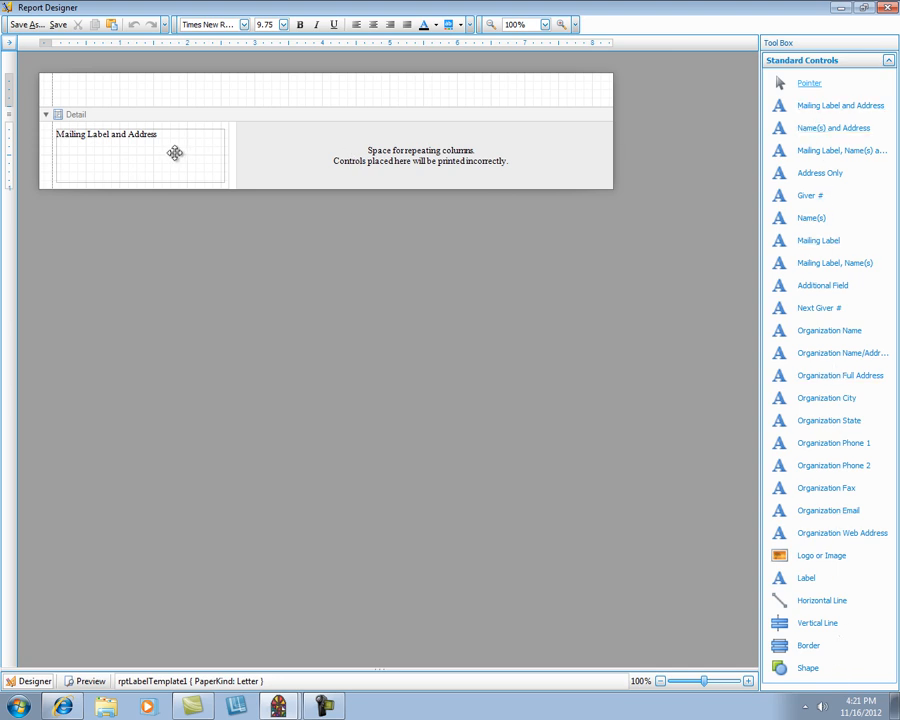
pyautogui.click(138, 155)
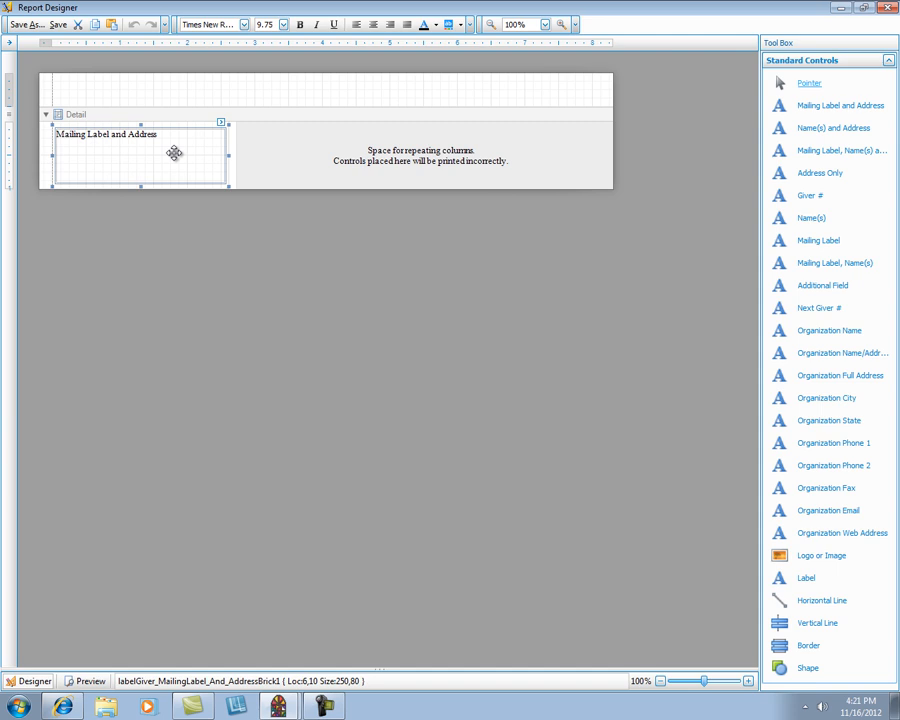
pyautogui.rightClick(174, 153)
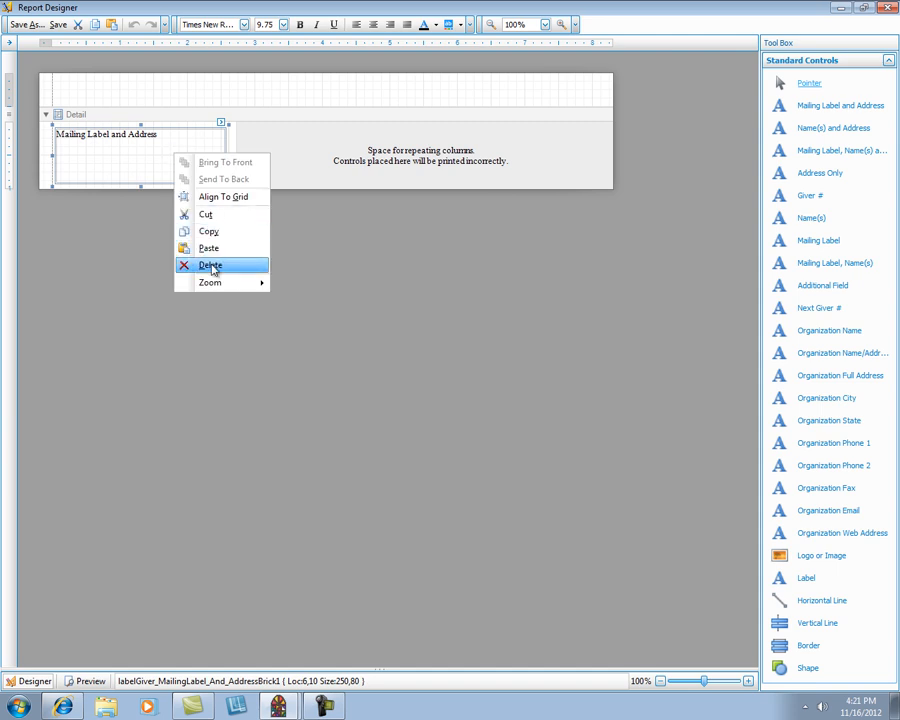
pyautogui.click(210, 265)
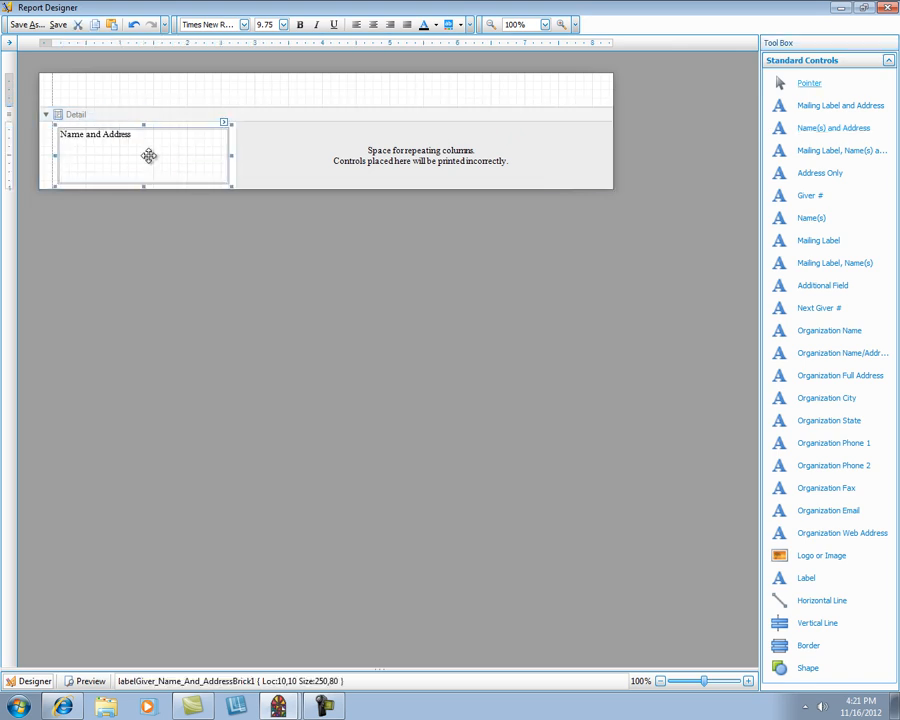
pyautogui.moveTo(67, 147)
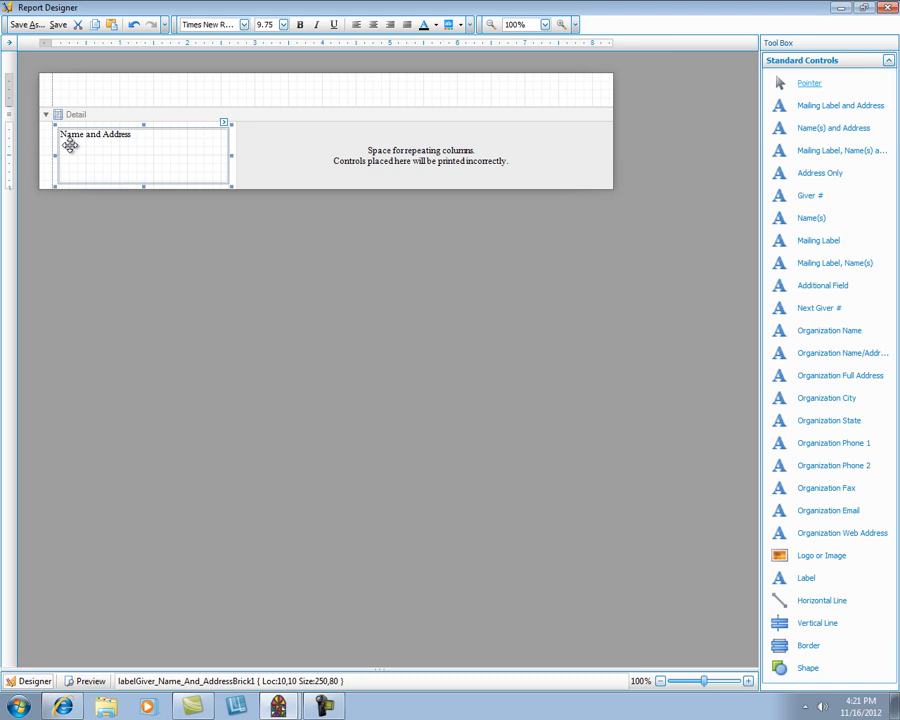
pyautogui.moveTo(152, 164)
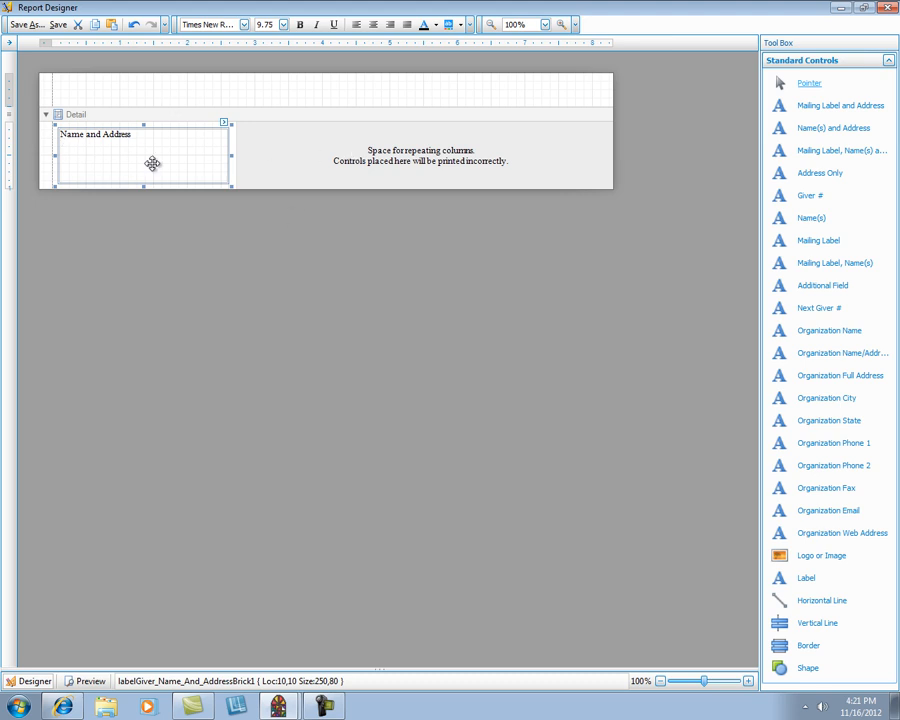
pyautogui.rightClick(153, 164)
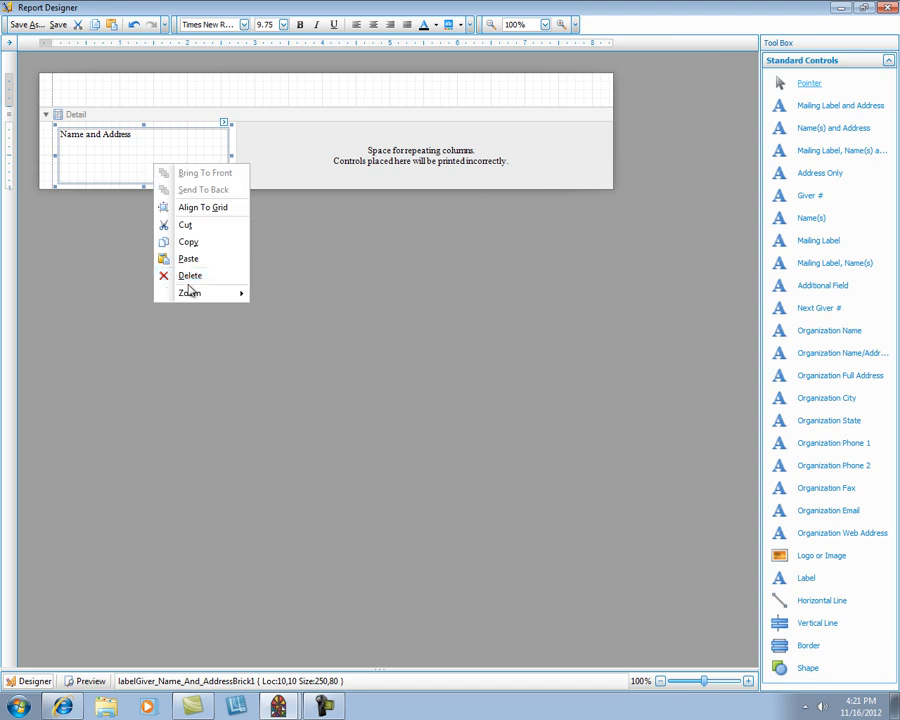
pyautogui.click(190, 275)
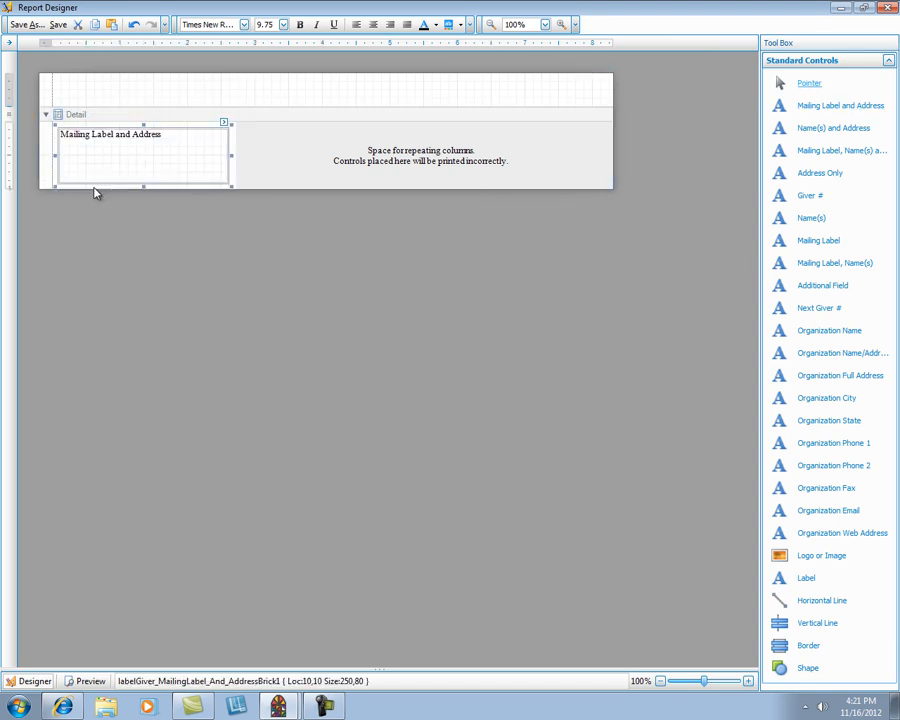
# Save the design as 'Avery standard- 5160 Address' and close the Report Designer.
pyautogui.click(57, 25)
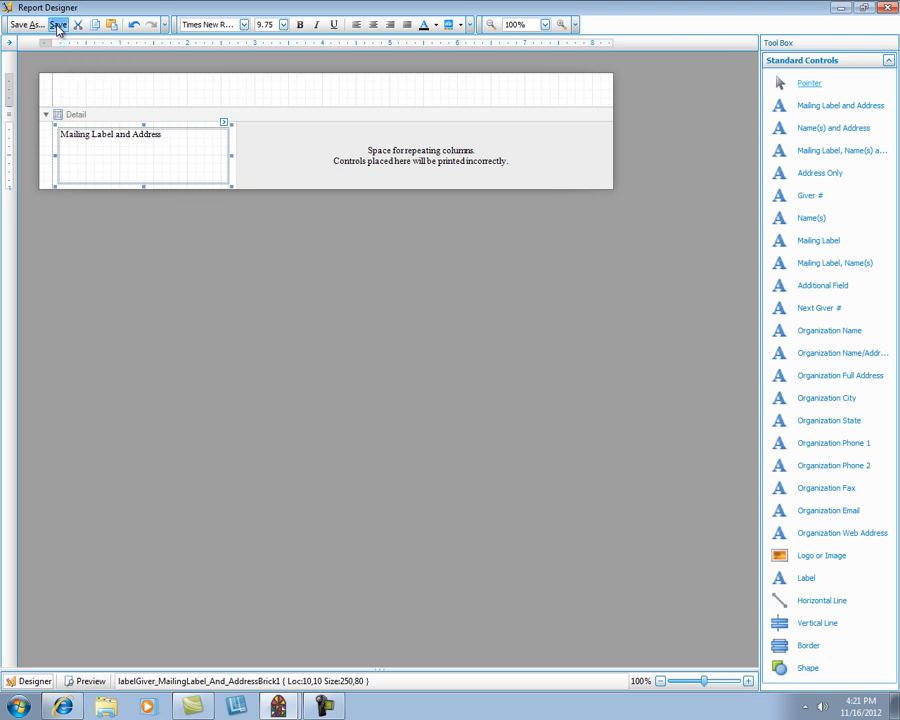
pyautogui.click(57, 24)
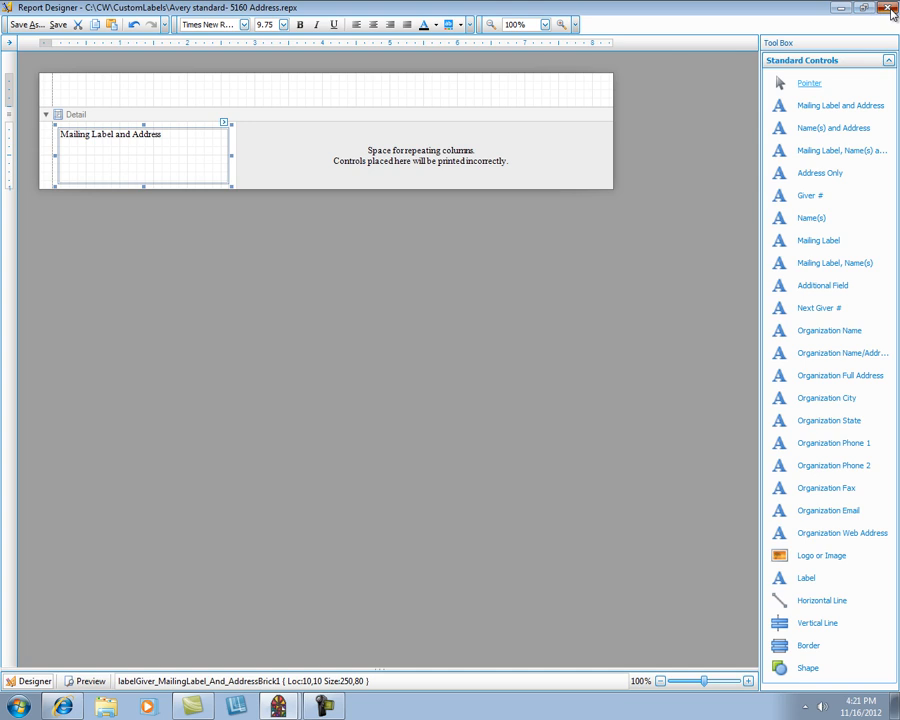
pyautogui.click(889, 8)
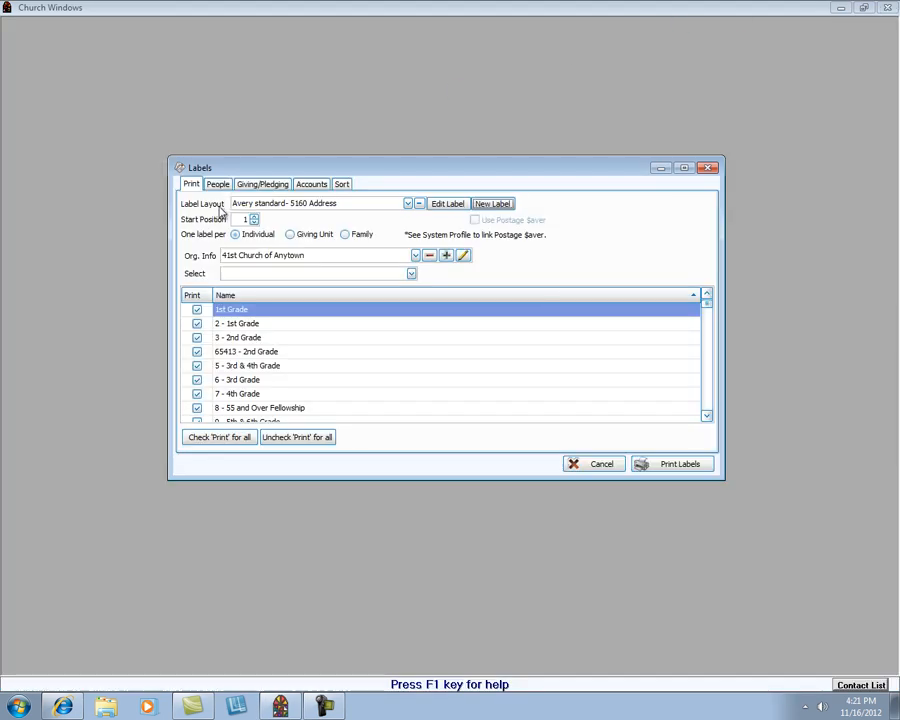
pyautogui.moveTo(310, 208)
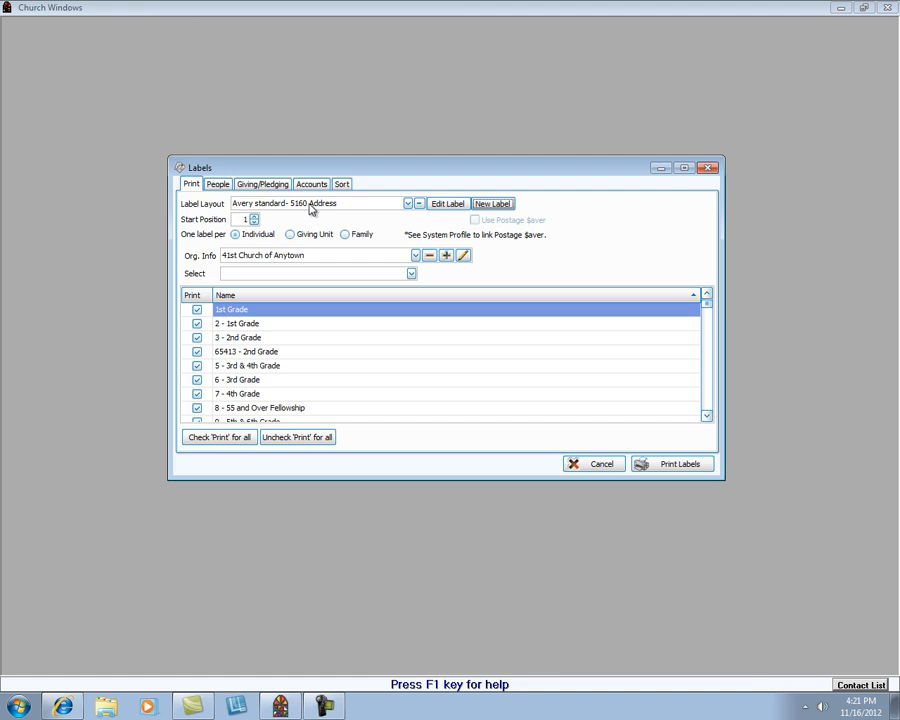
pyautogui.moveTo(371, 210)
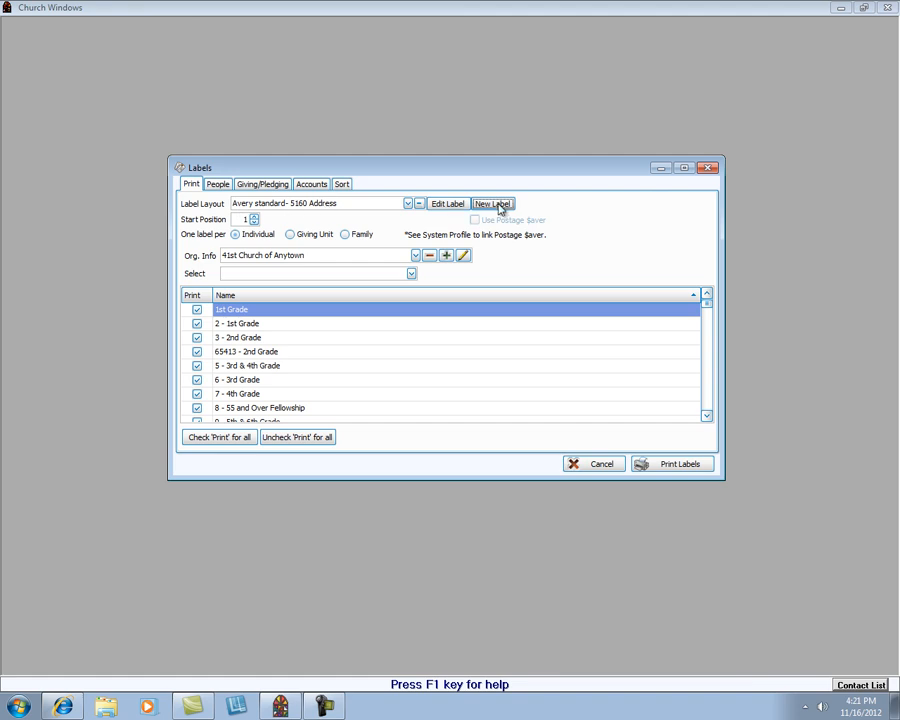
pyautogui.moveTo(402, 222)
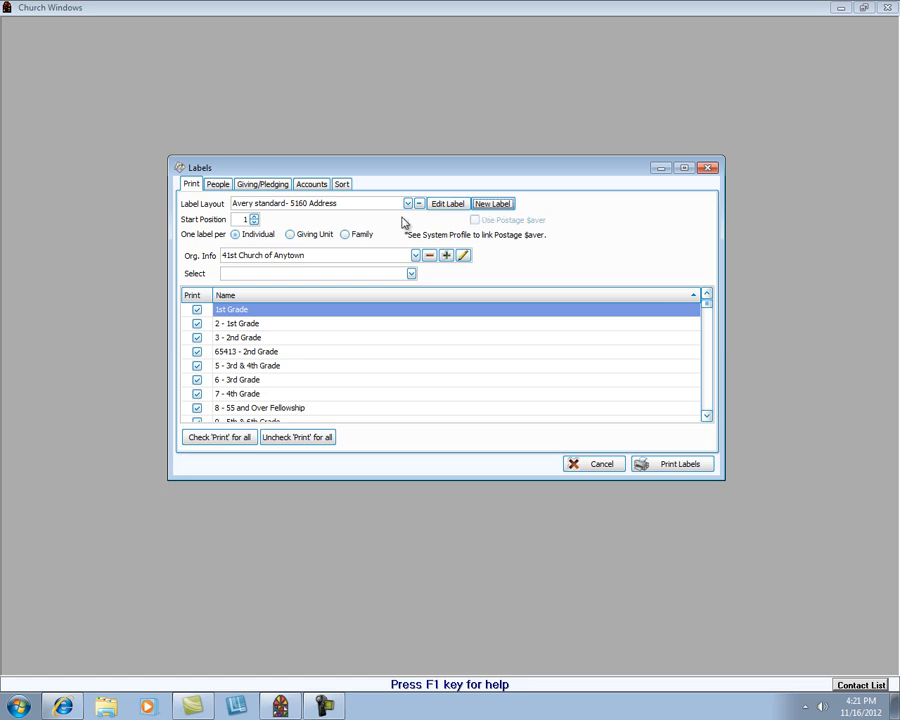
pyautogui.moveTo(190, 233)
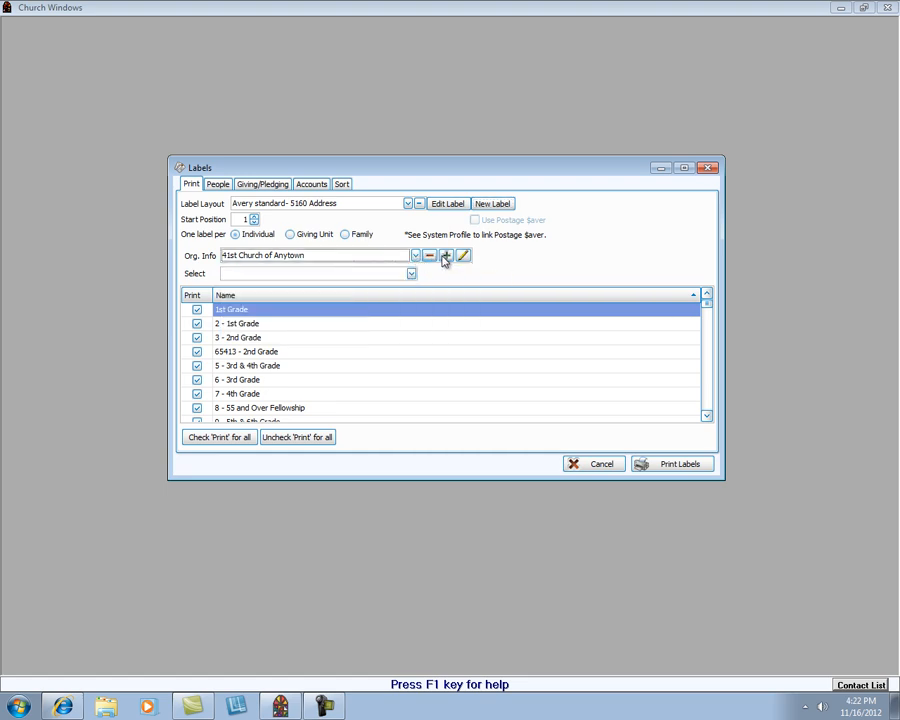
pyautogui.click(446, 256)
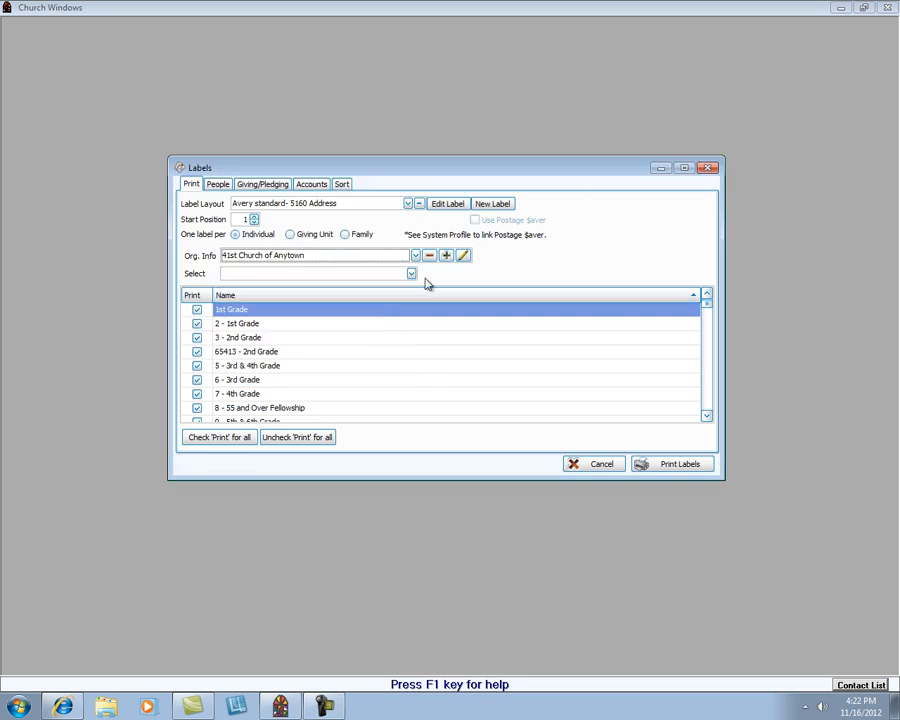
pyautogui.moveTo(361, 418)
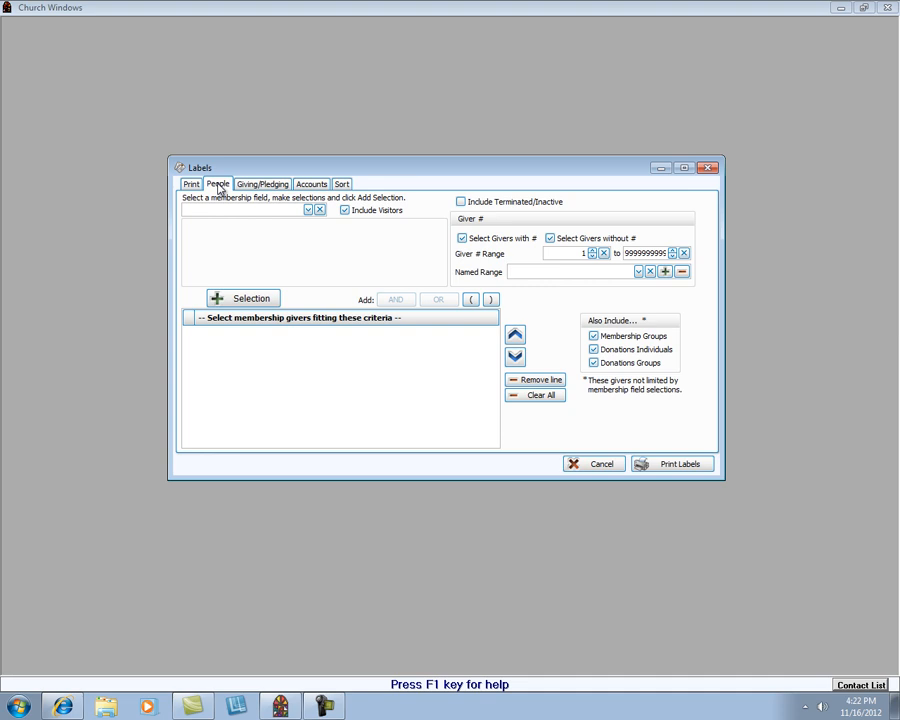
pyautogui.moveTo(253, 226)
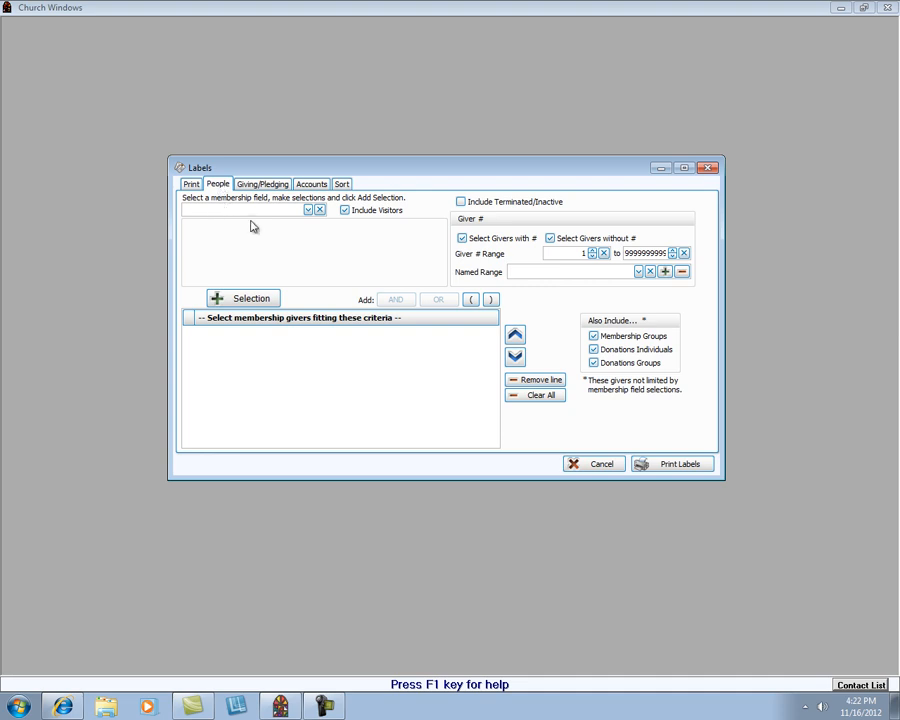
# Add a People criterion for status codes 1, 2 and 4 (Active, Associate, Out of Town).
pyautogui.click(307, 210)
pyautogui.write('School grade')
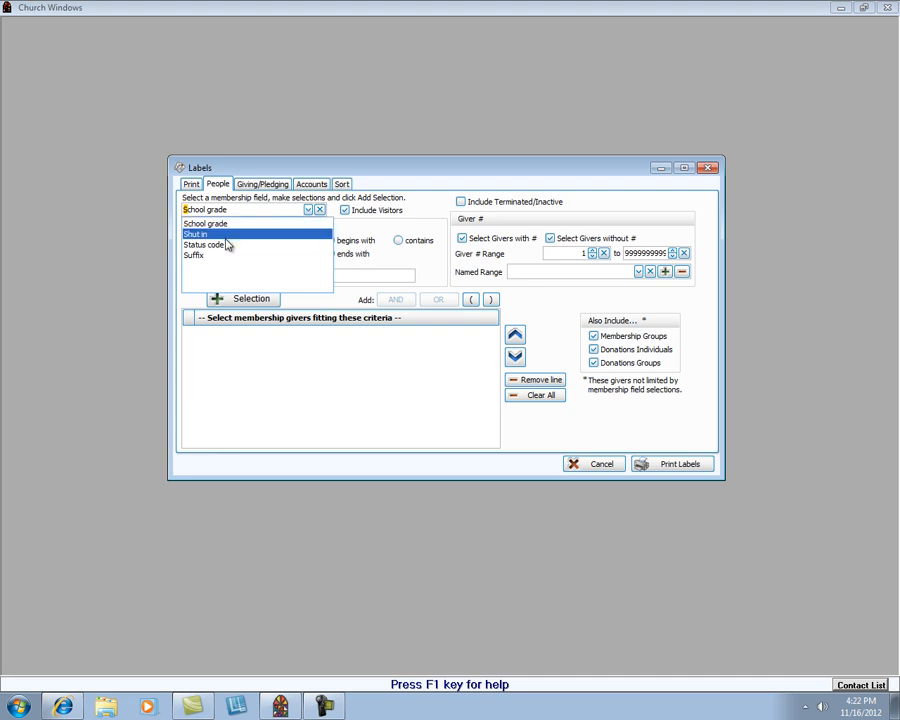
pyautogui.click(204, 245)
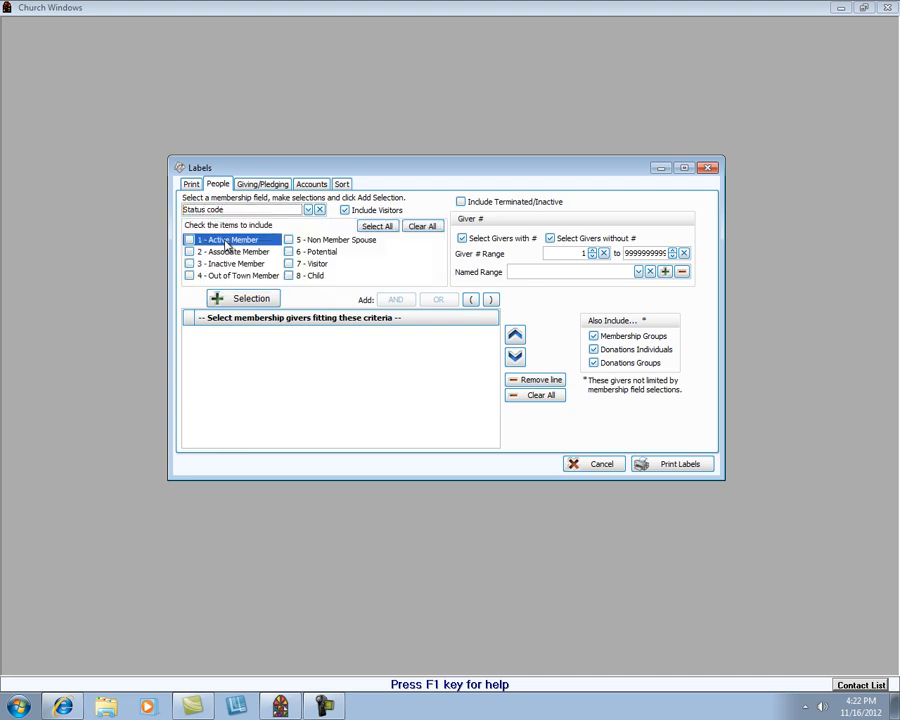
pyautogui.click(190, 251)
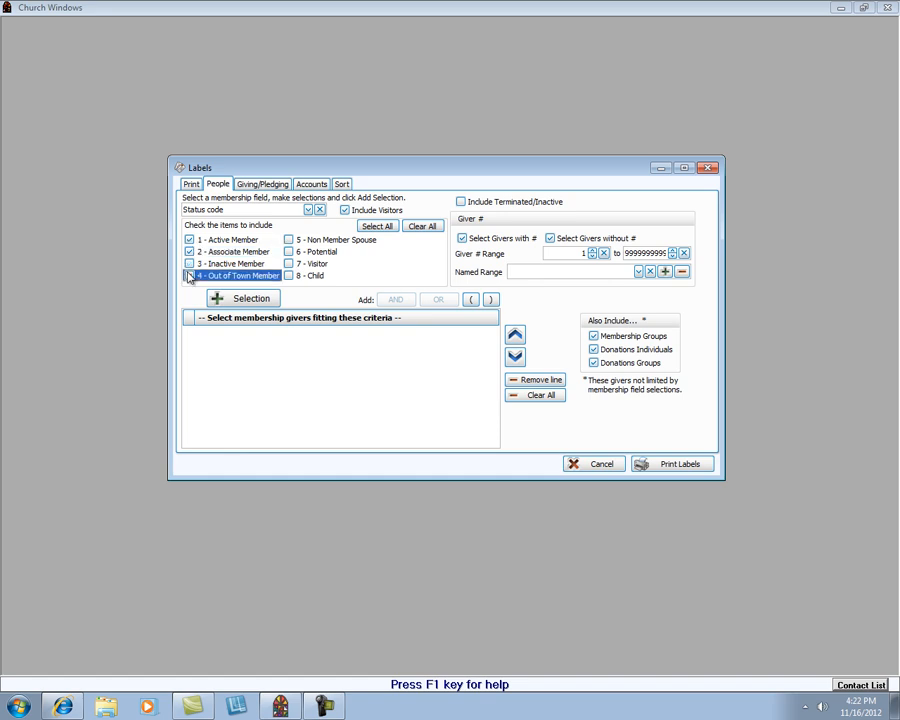
pyautogui.click(189, 275)
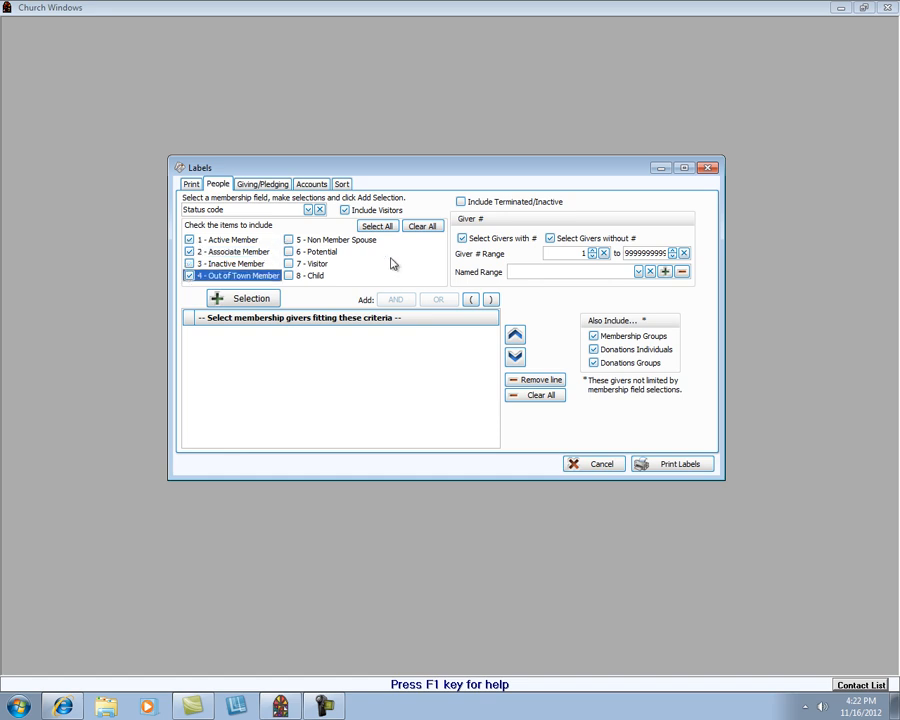
pyautogui.click(243, 298)
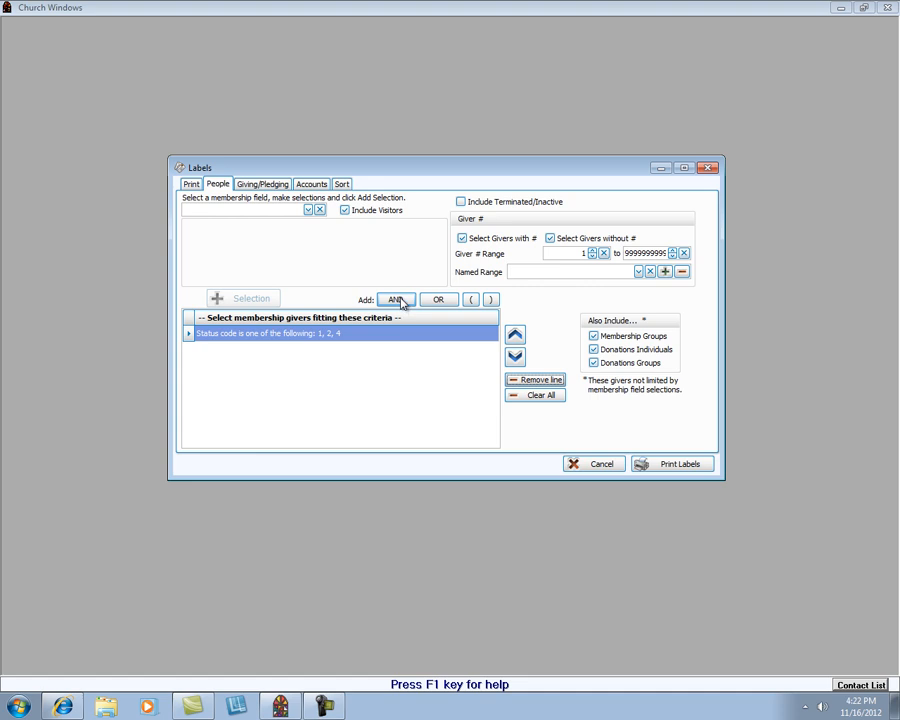
# Add an AND criterion restricting Gender to F - Female.
pyautogui.click(396, 299)
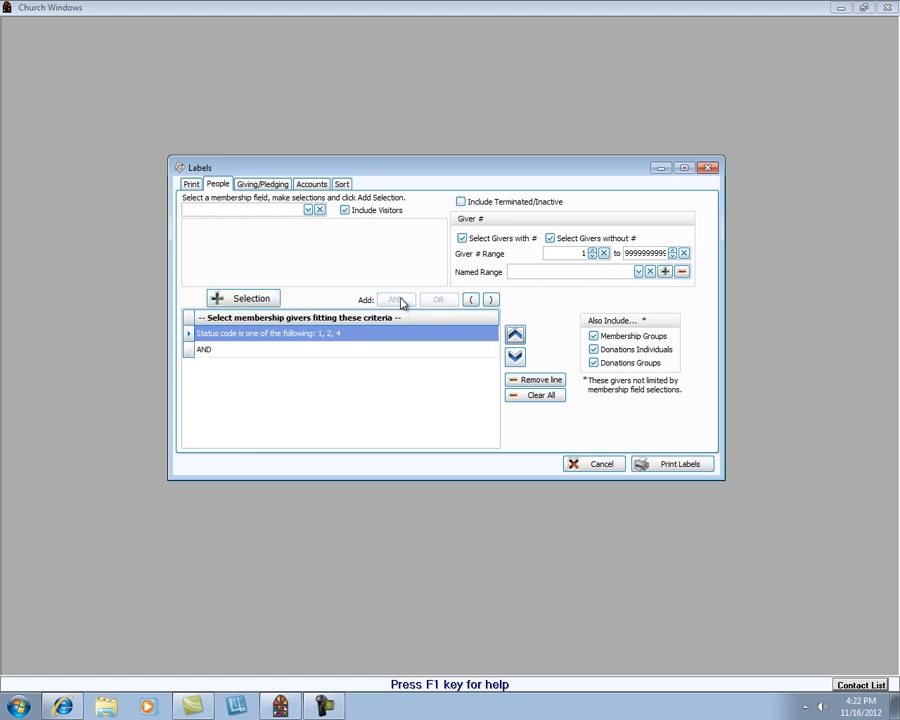
pyautogui.click(309, 210)
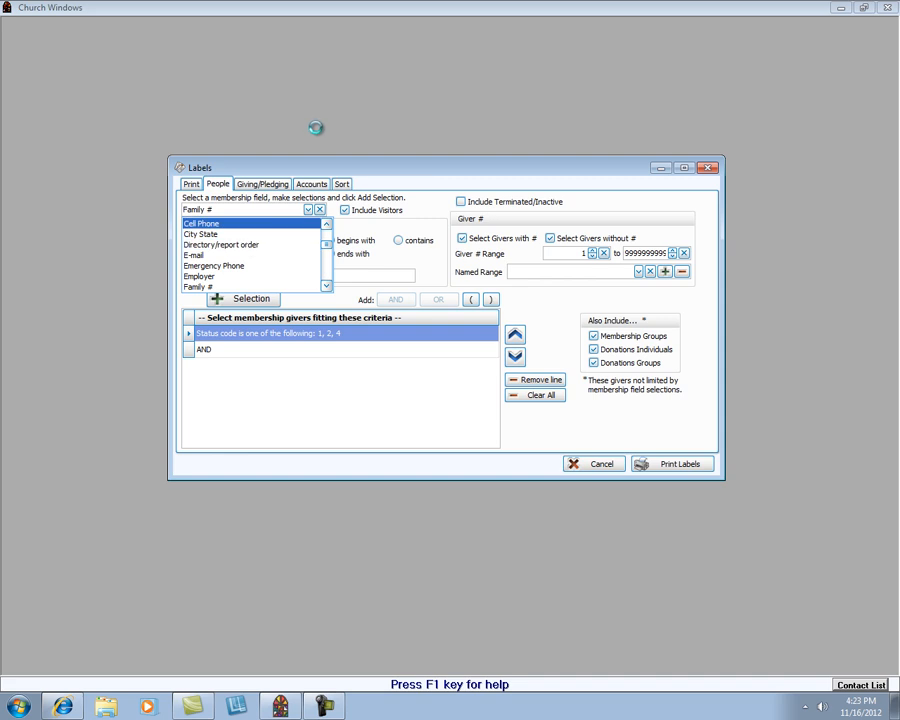
pyautogui.click(307, 209)
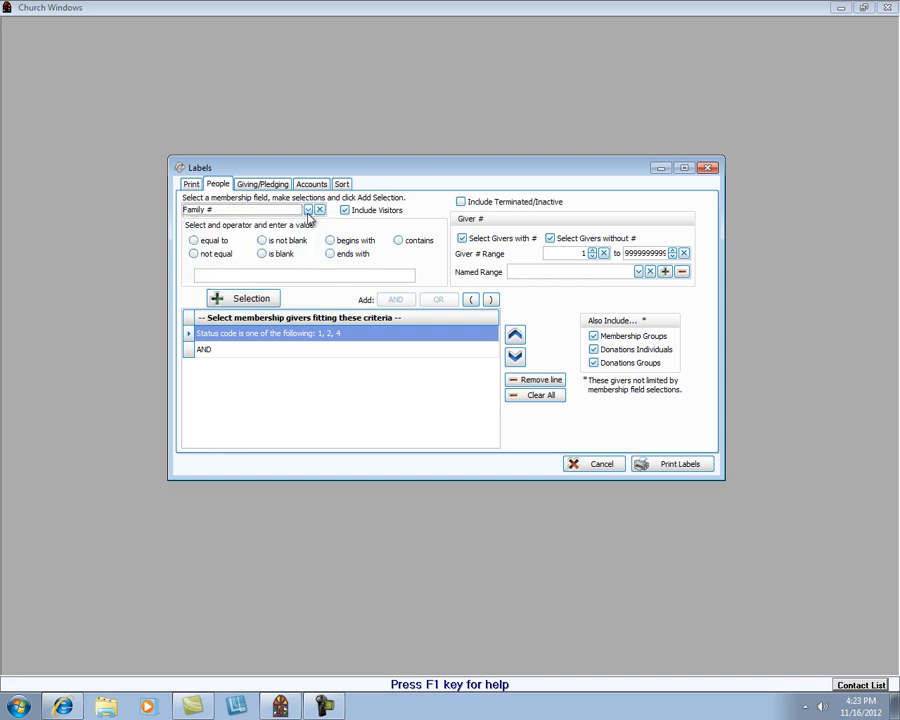
pyautogui.moveTo(240, 211)
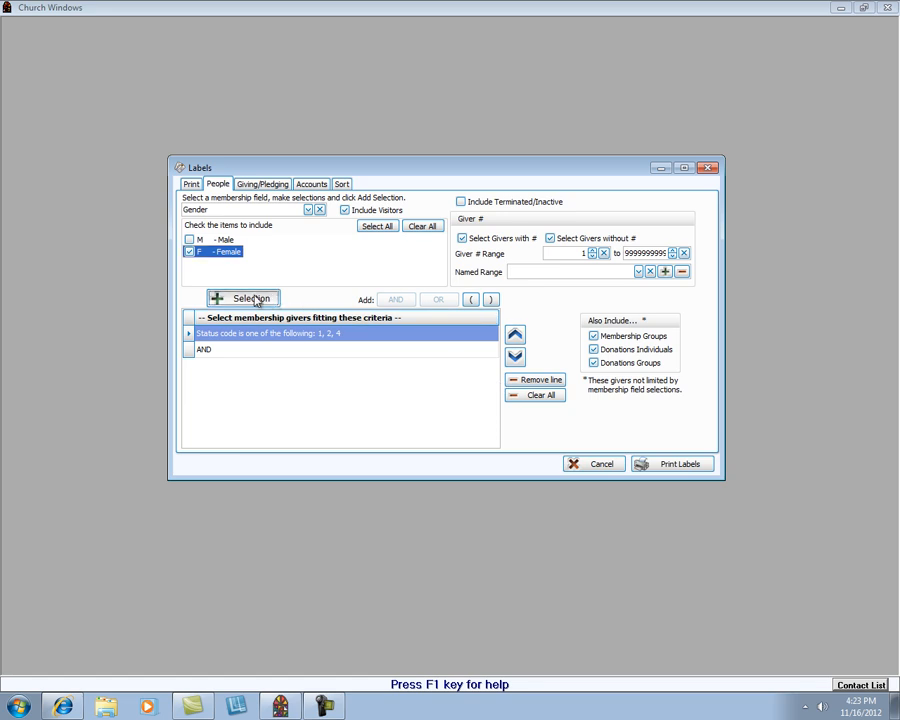
pyautogui.click(244, 298)
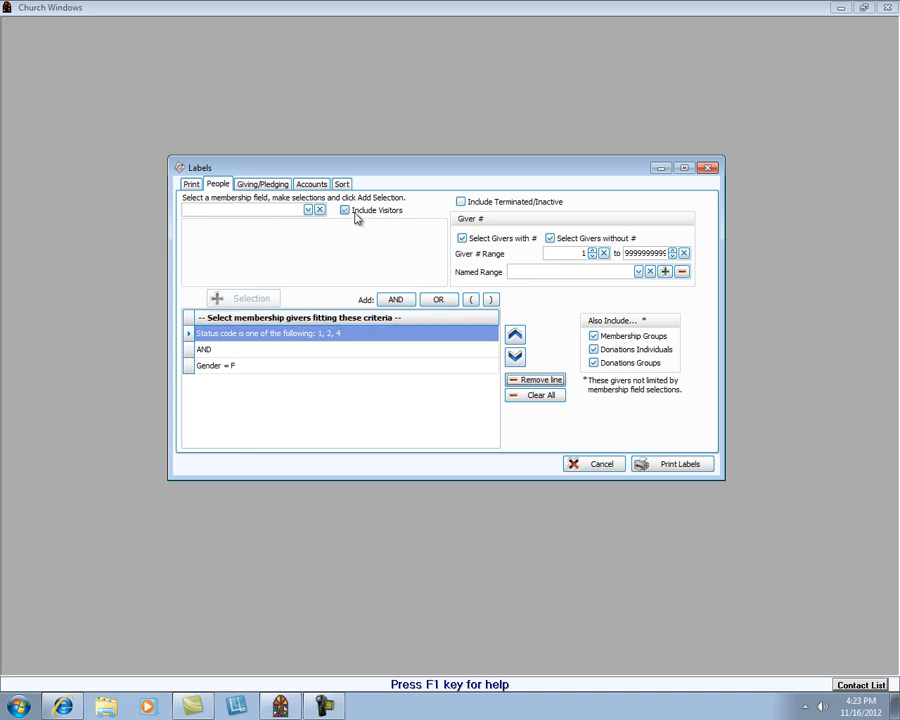
pyautogui.moveTo(508, 213)
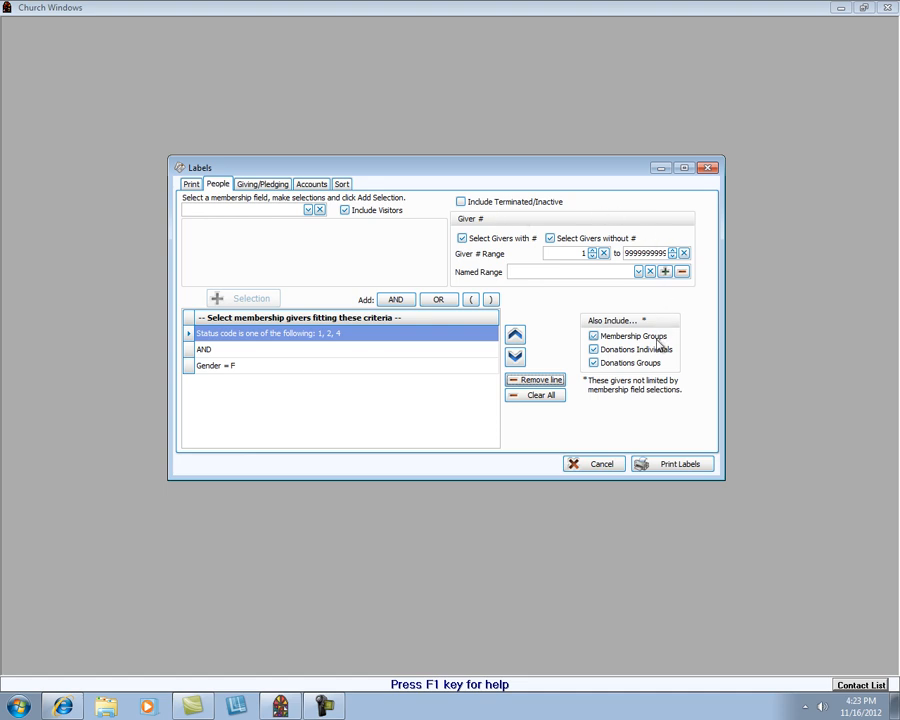
pyautogui.moveTo(690, 217)
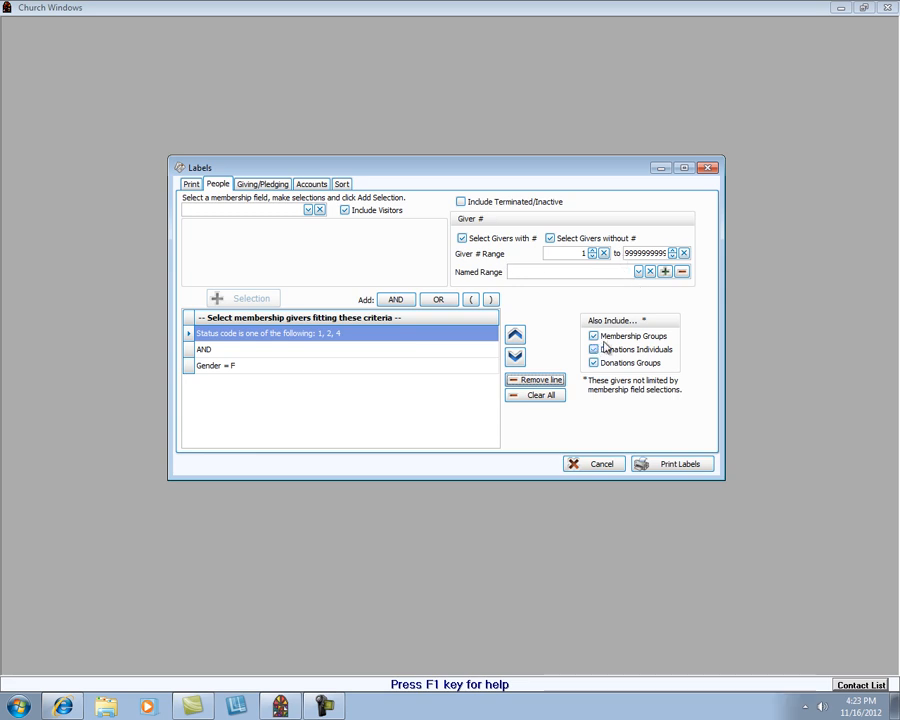
# Uncheck Membership Groups, Donations Individuals and Donations Groups under Also Include.
pyautogui.click(593, 349)
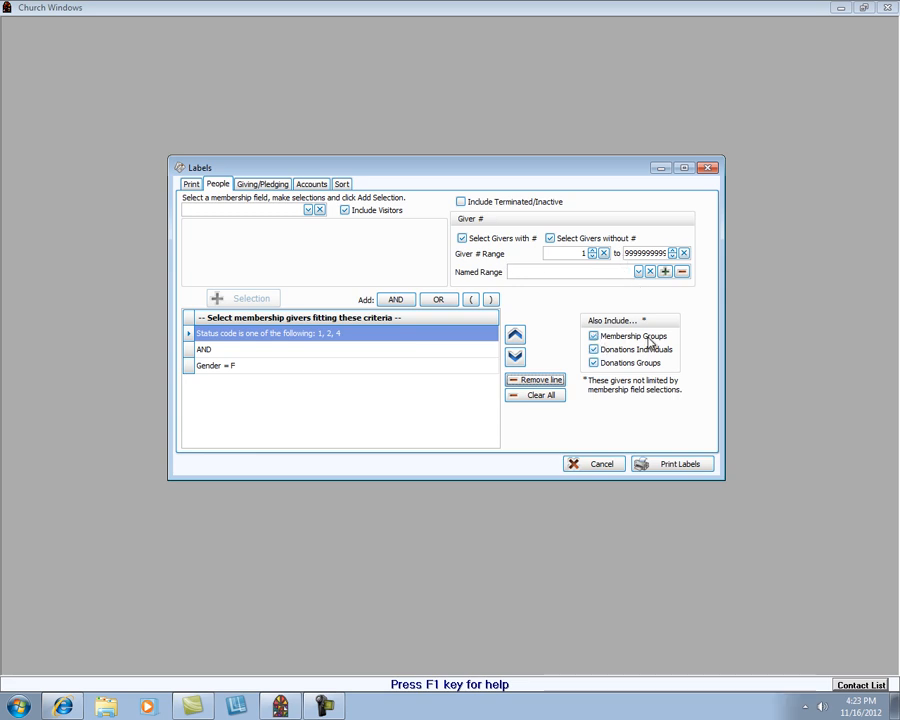
pyautogui.click(593, 349)
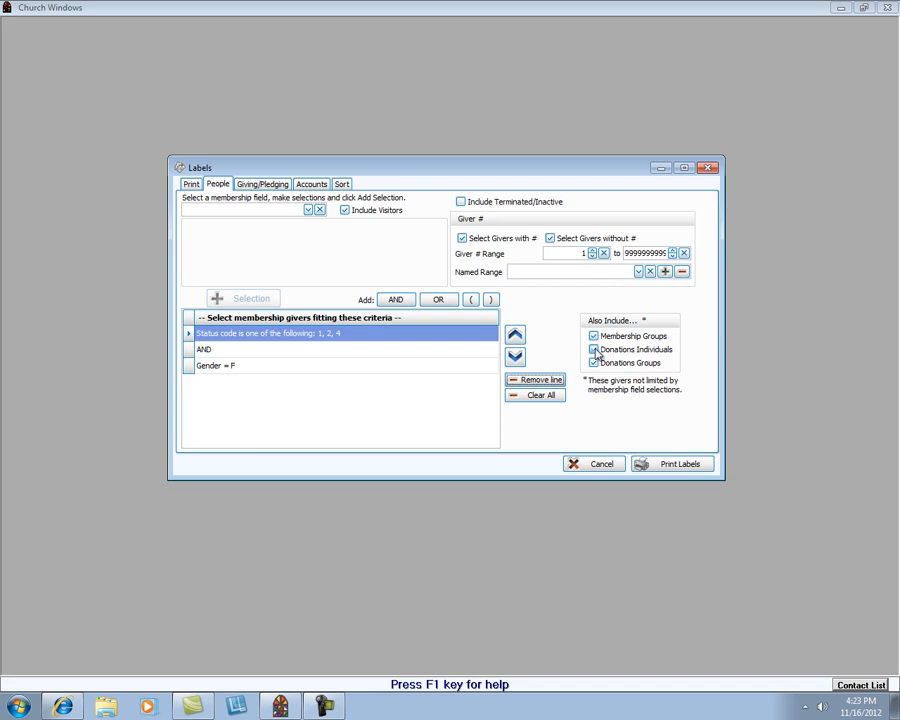
pyautogui.click(593, 362)
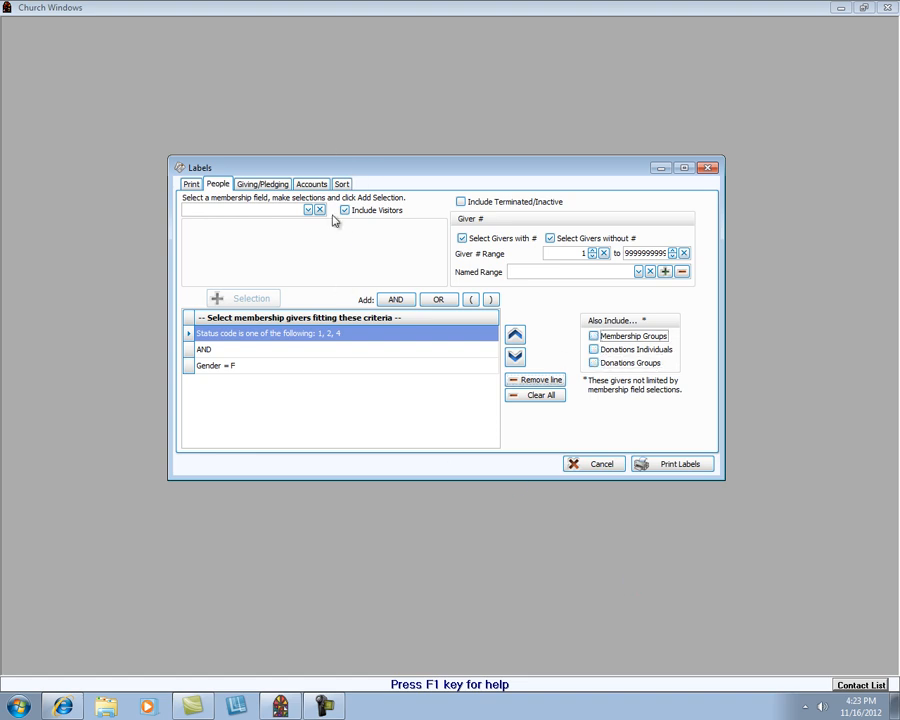
pyautogui.moveTo(240, 418)
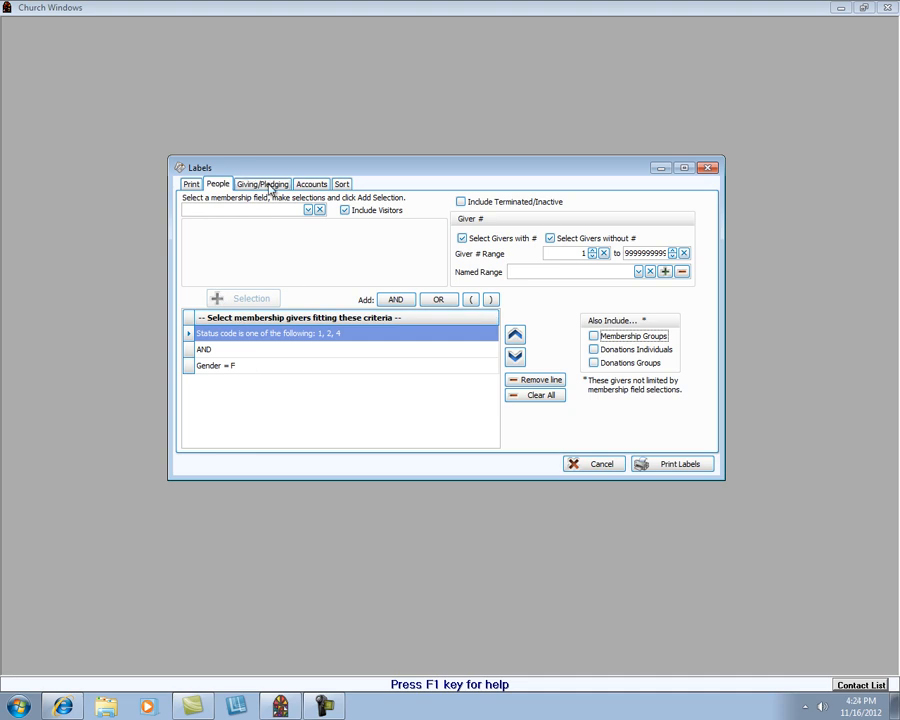
# Review the Giving/Pledging and Accounts tabs, then set Sort Field 1 to Name.
pyautogui.click(262, 183)
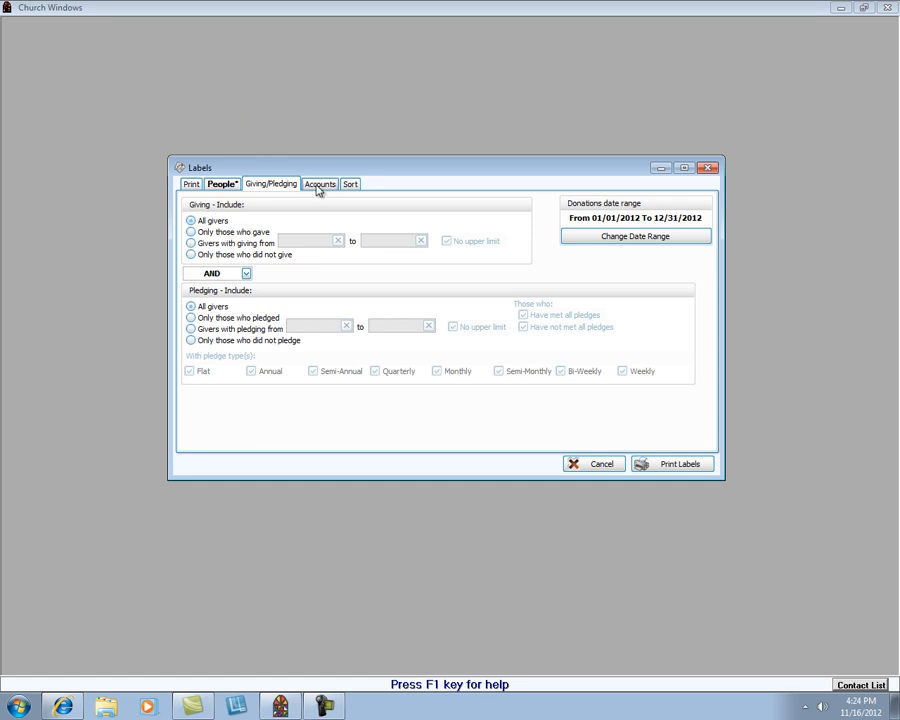
pyautogui.click(320, 183)
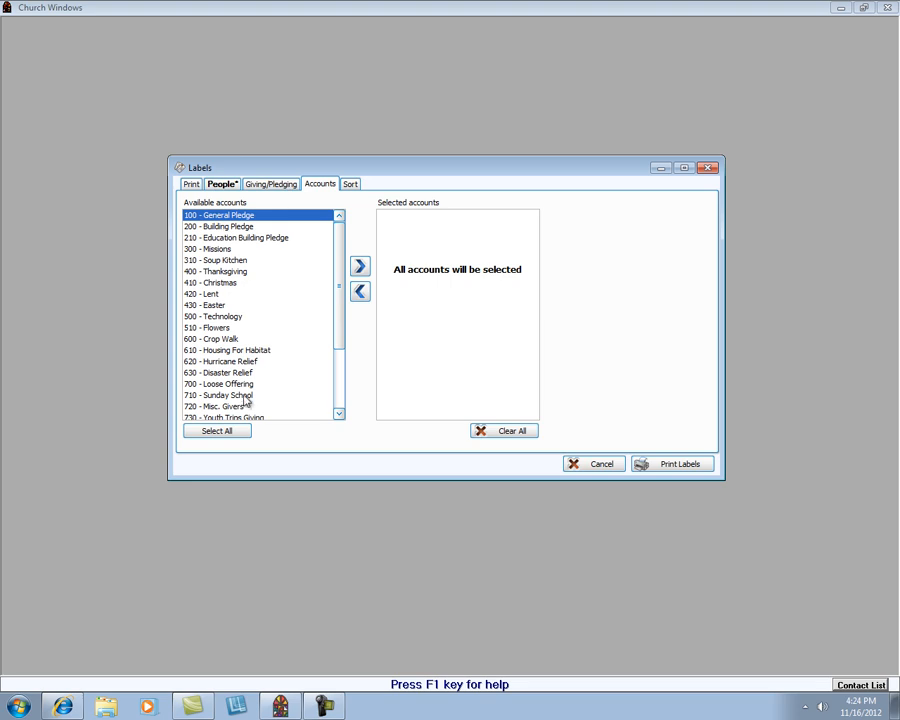
pyautogui.click(349, 184)
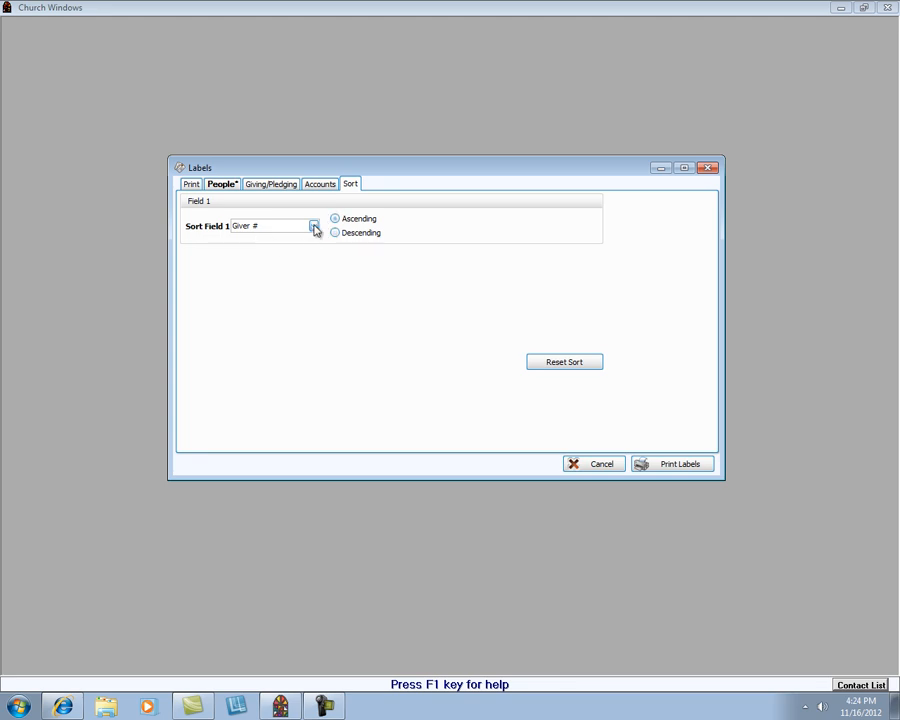
pyautogui.click(314, 225)
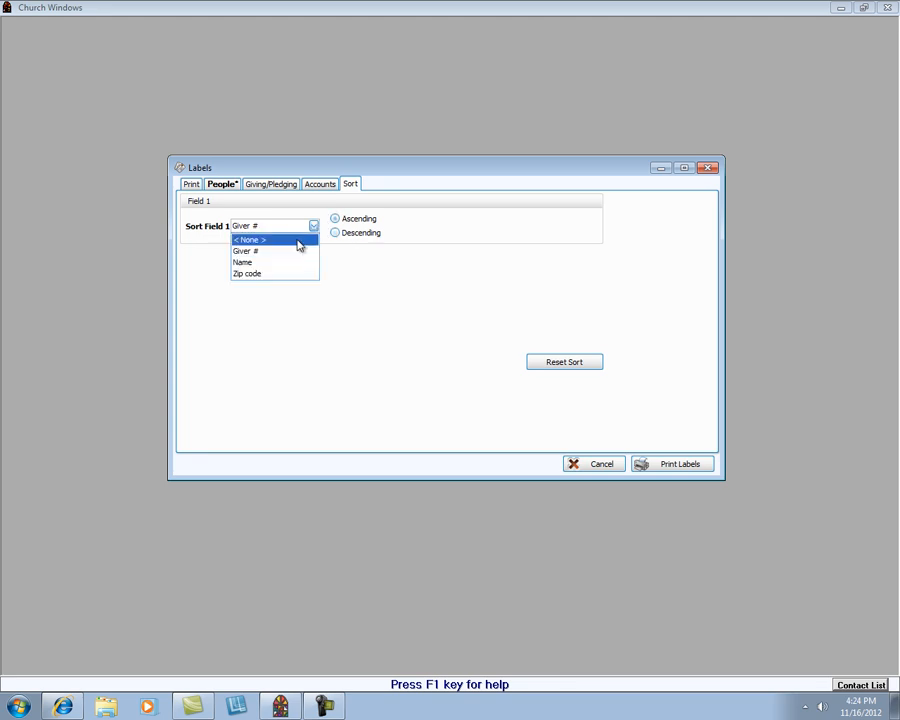
pyautogui.moveTo(269, 263)
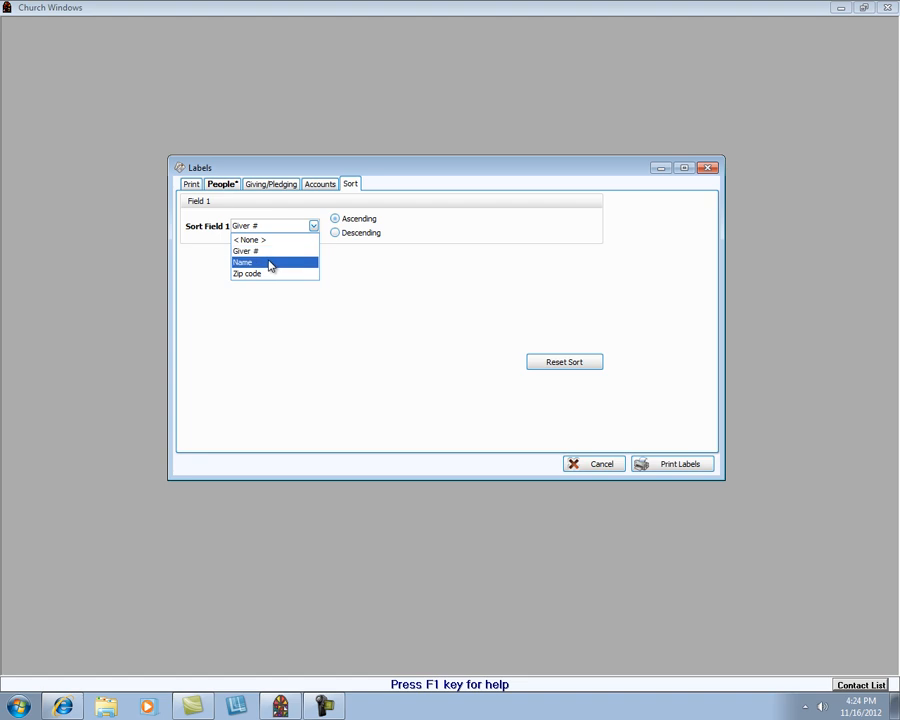
pyautogui.moveTo(263, 274)
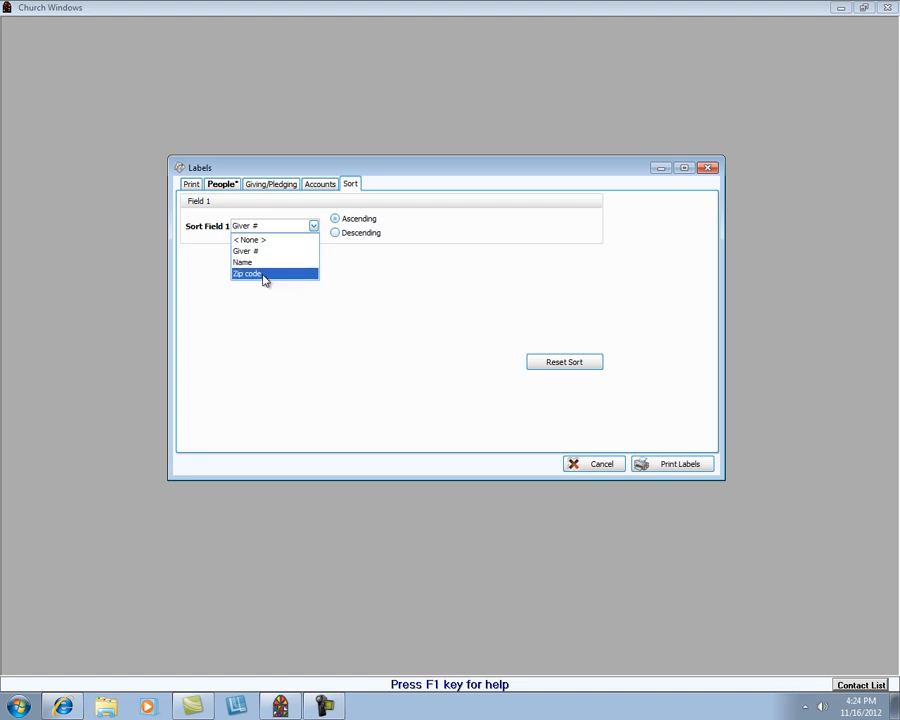
pyautogui.click(242, 262)
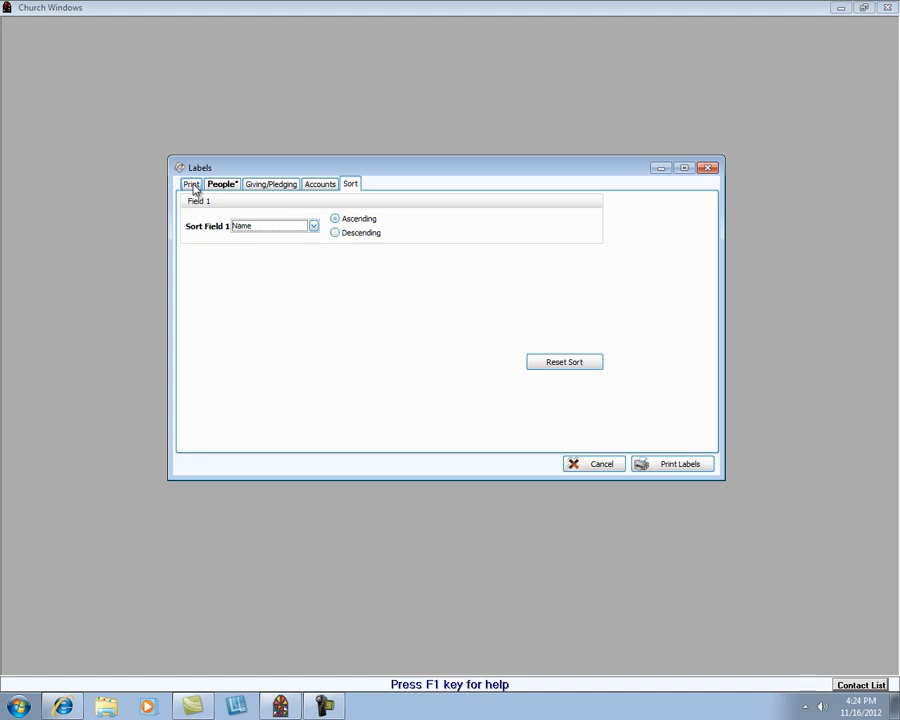
# On the Print tab, uncheck then recheck Print for every listed name.
pyautogui.click(190, 183)
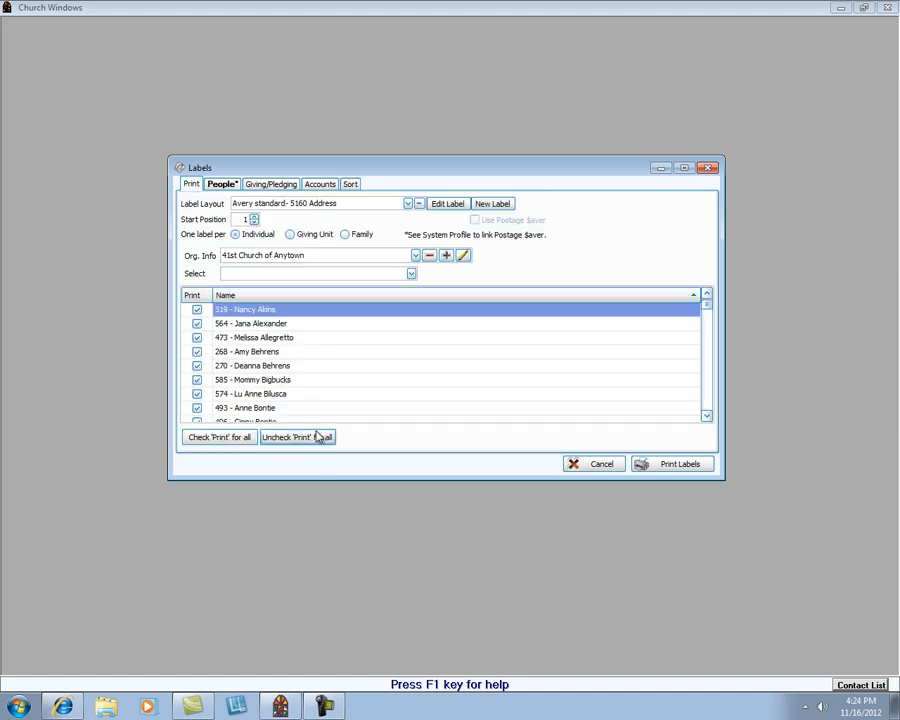
pyautogui.click(297, 437)
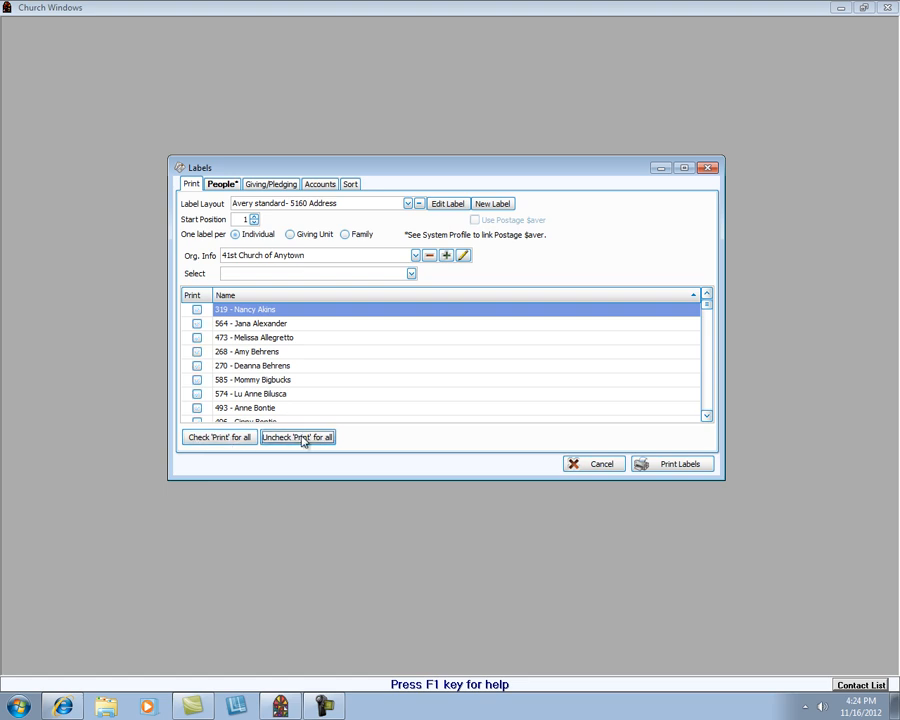
pyautogui.click(197, 309)
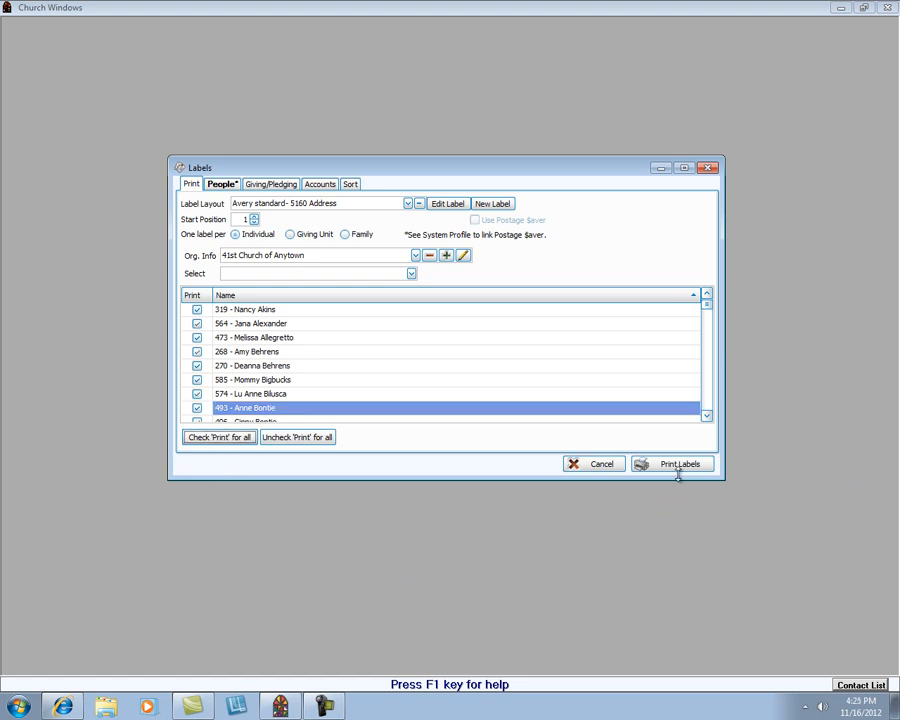
# Generate the address label preview, zoom it to 100%, and scroll through the pages.
pyautogui.click(671, 463)
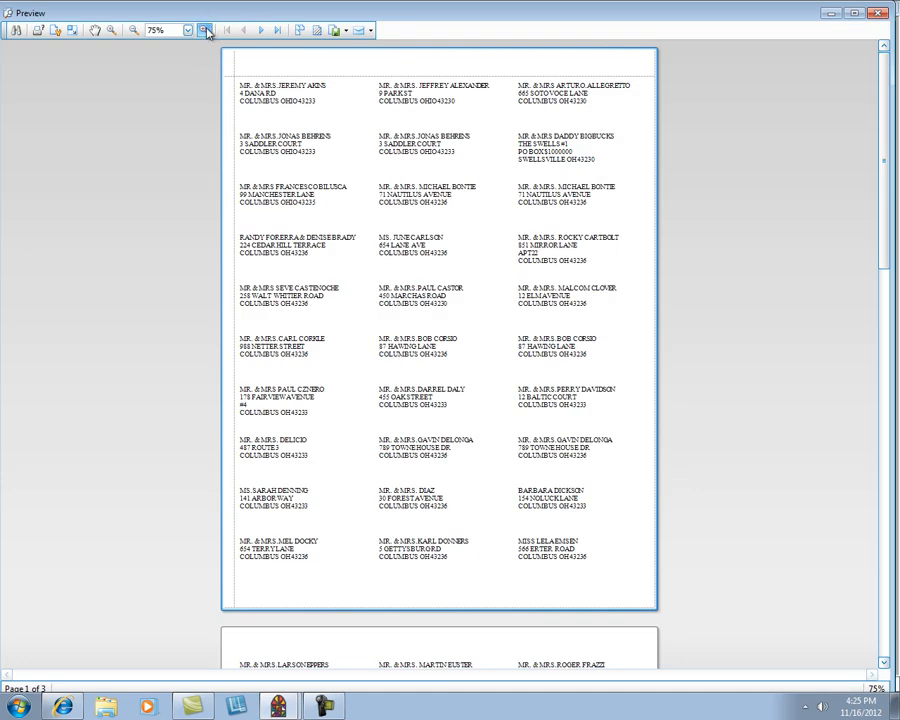
pyautogui.click(205, 29)
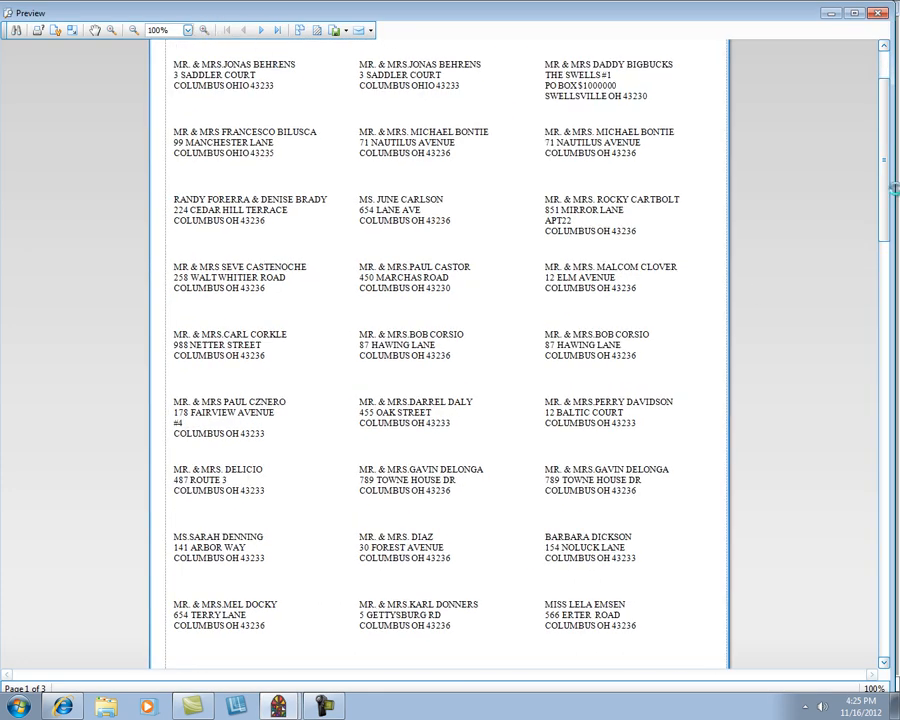
pyautogui.scroll(3)
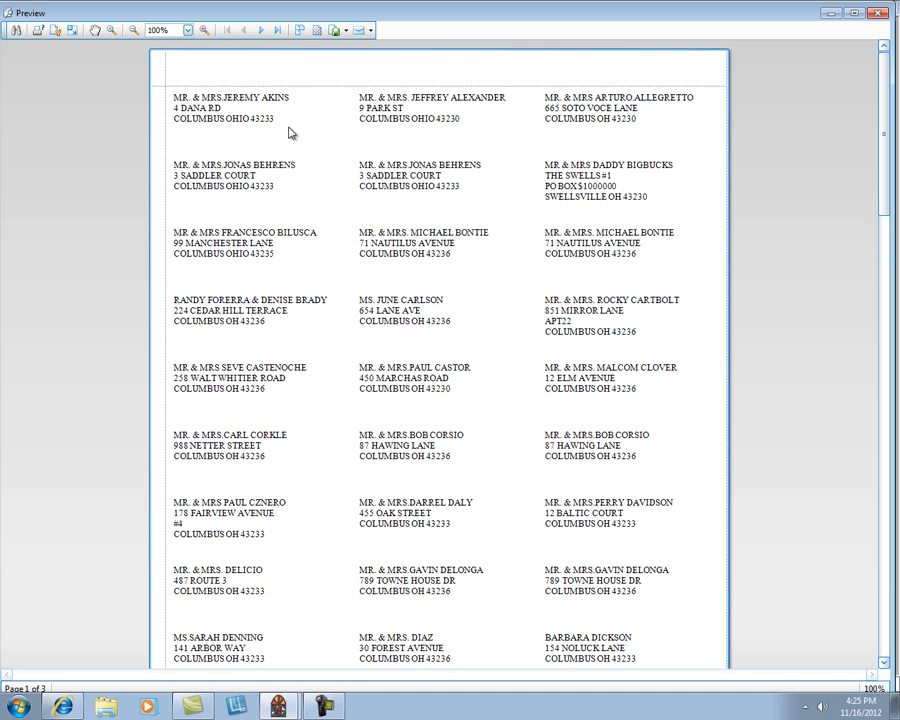
pyautogui.moveTo(306, 167)
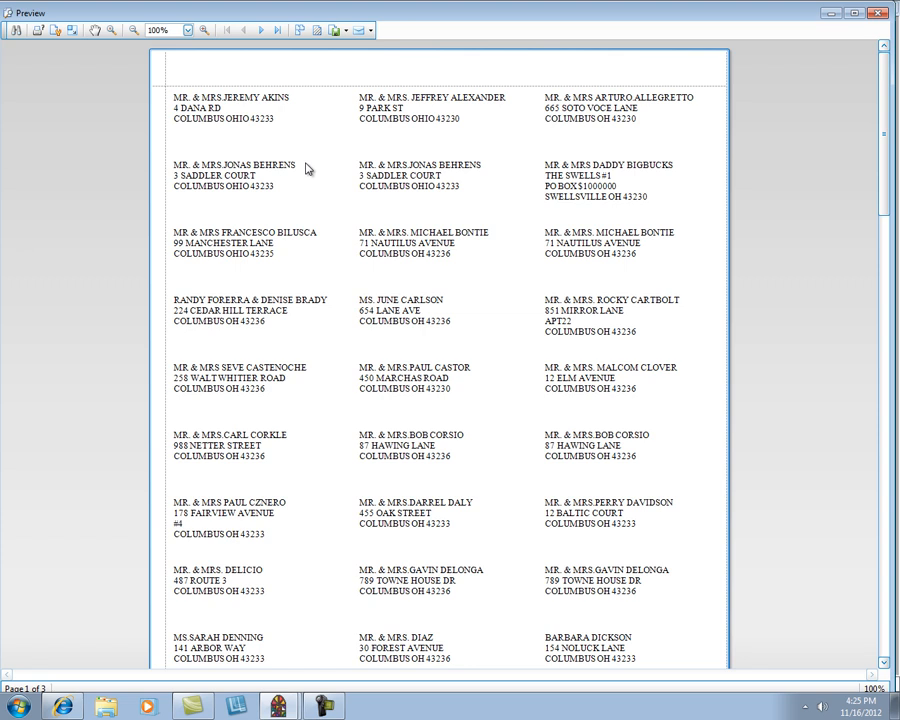
pyautogui.moveTo(305, 160)
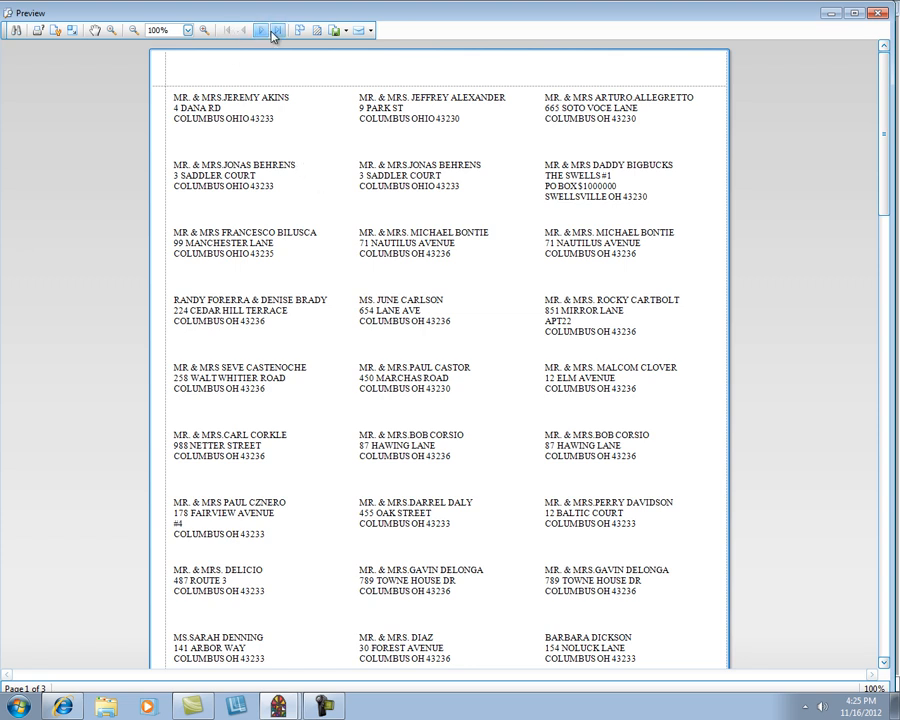
pyautogui.moveTo(278, 30)
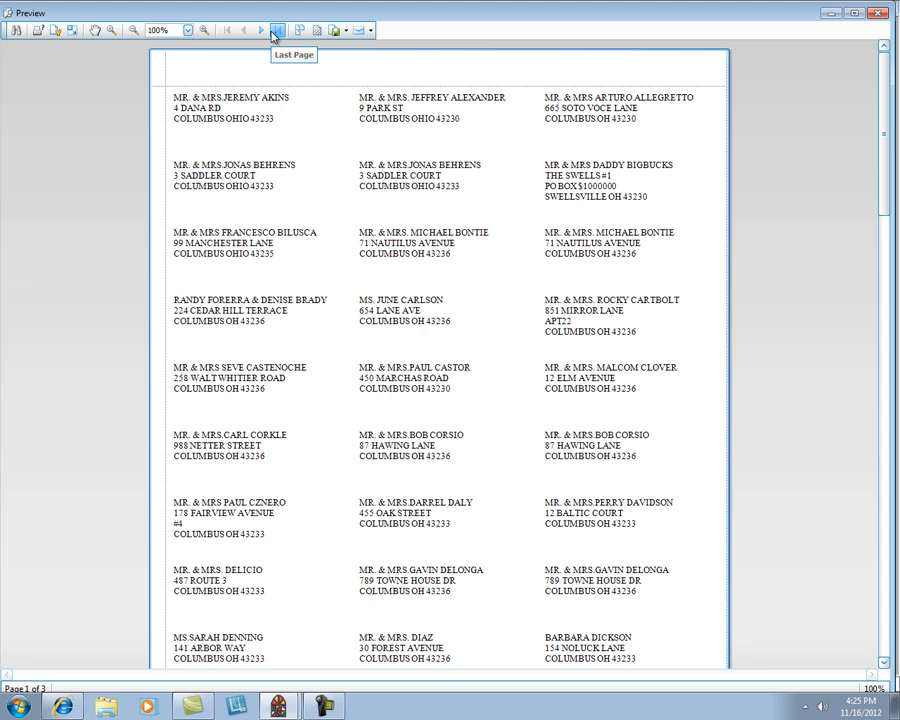
pyautogui.moveTo(416, 89)
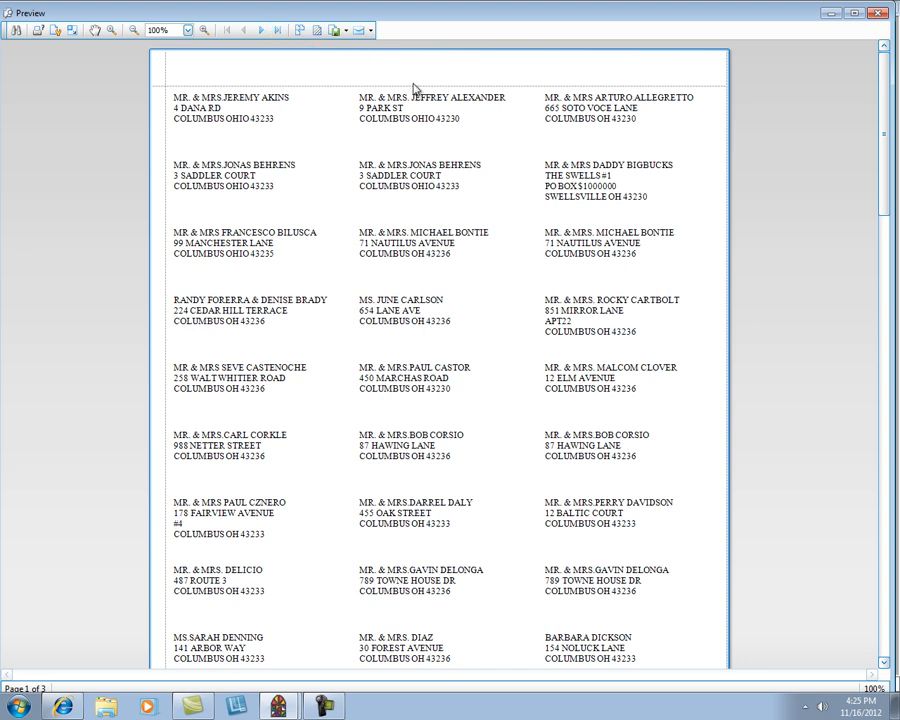
pyautogui.moveTo(245, 169)
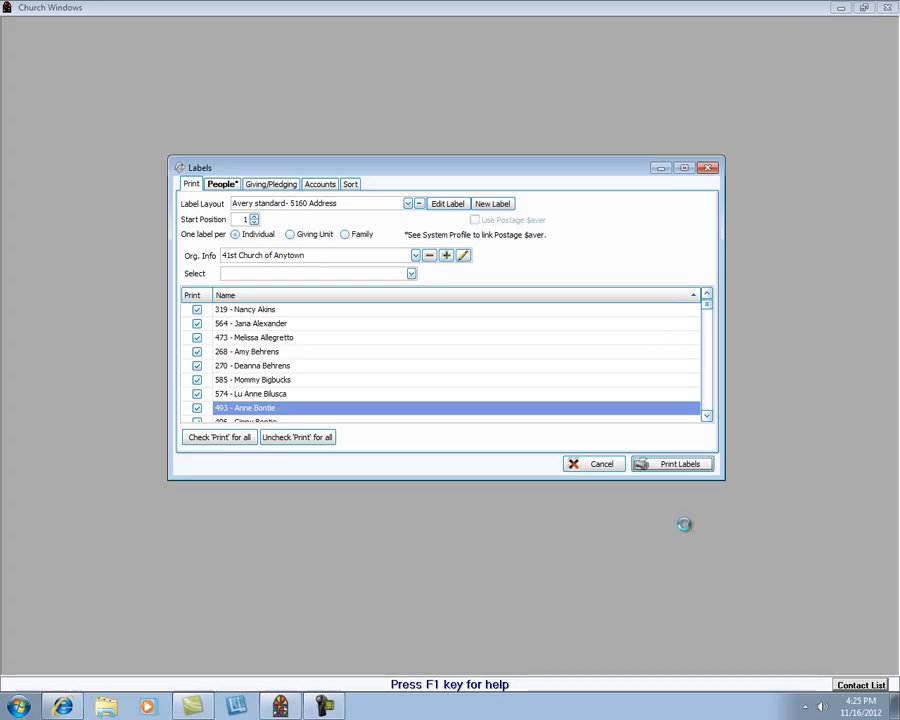
# Cancel the Labels window, then open and close the member household records.
pyautogui.click(593, 463)
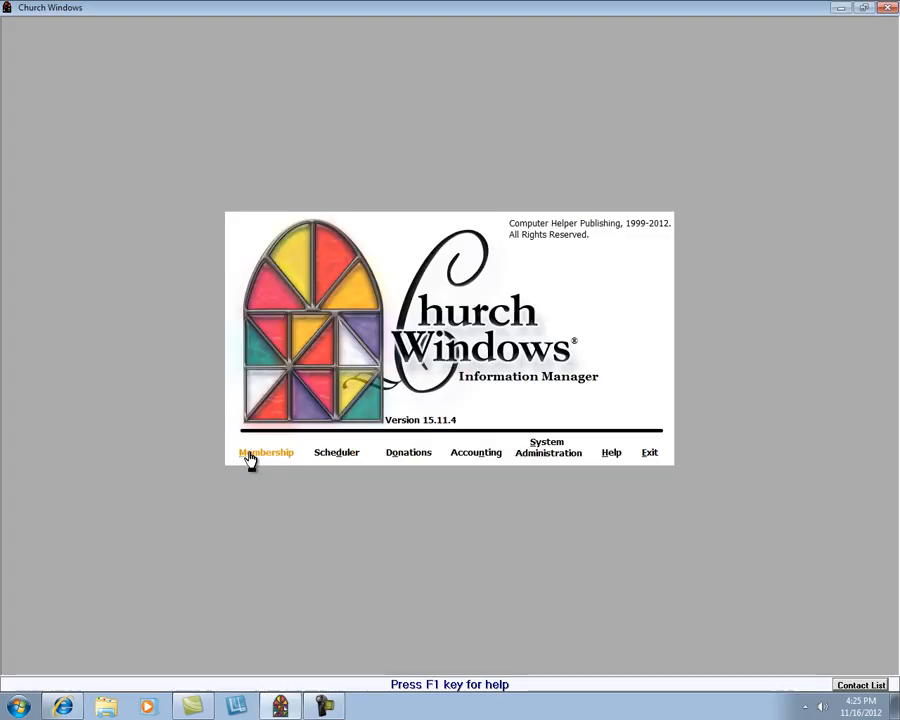
pyautogui.click(265, 452)
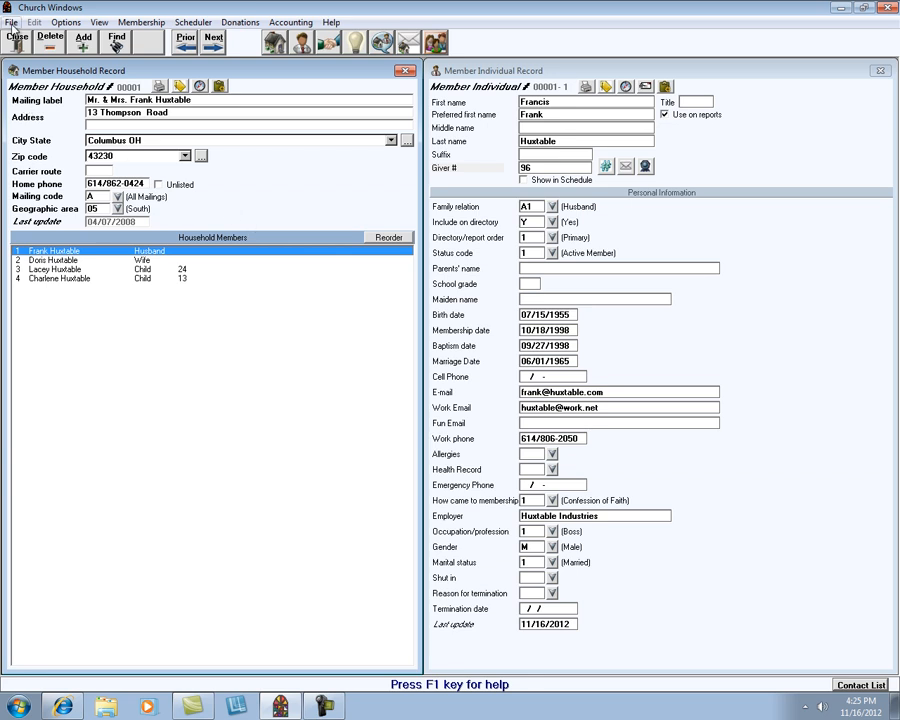
pyautogui.click(16, 38)
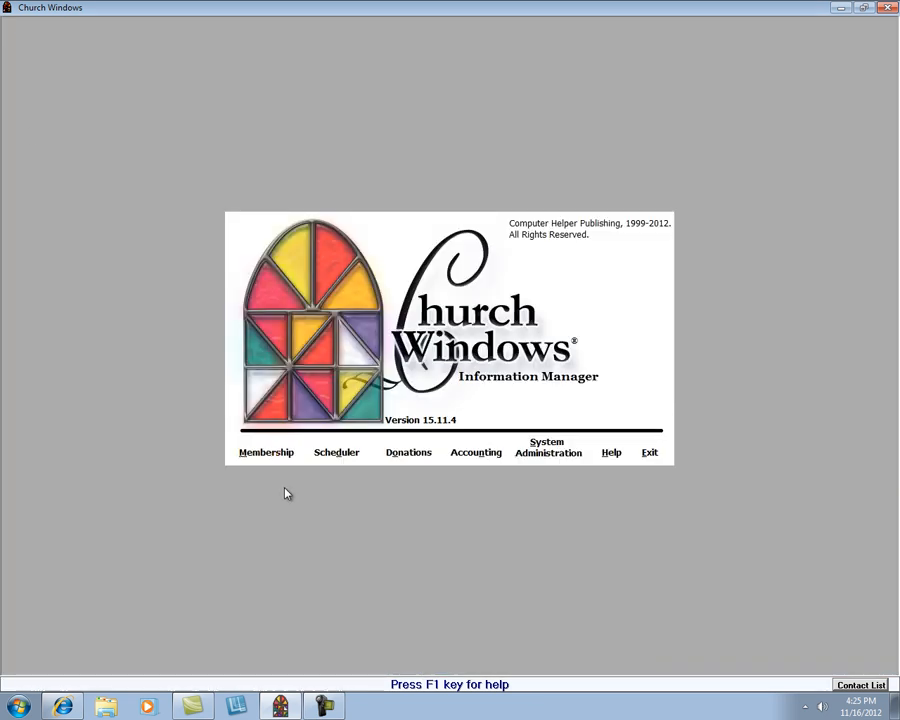
pyautogui.moveTo(376, 606)
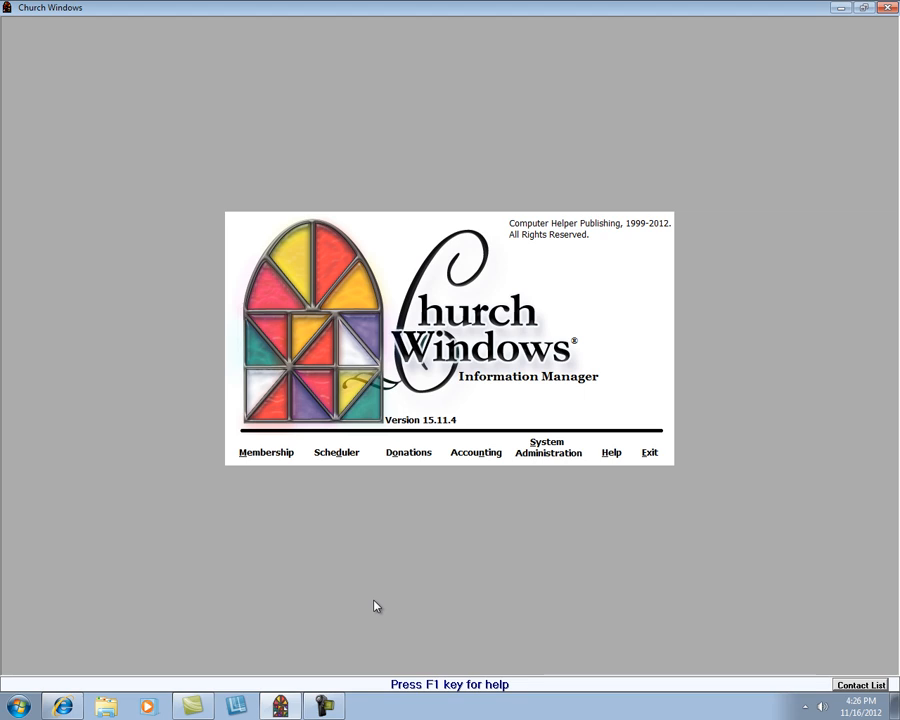
# Start a membership list report and advance to its Report Format step.
pyautogui.click(266, 452)
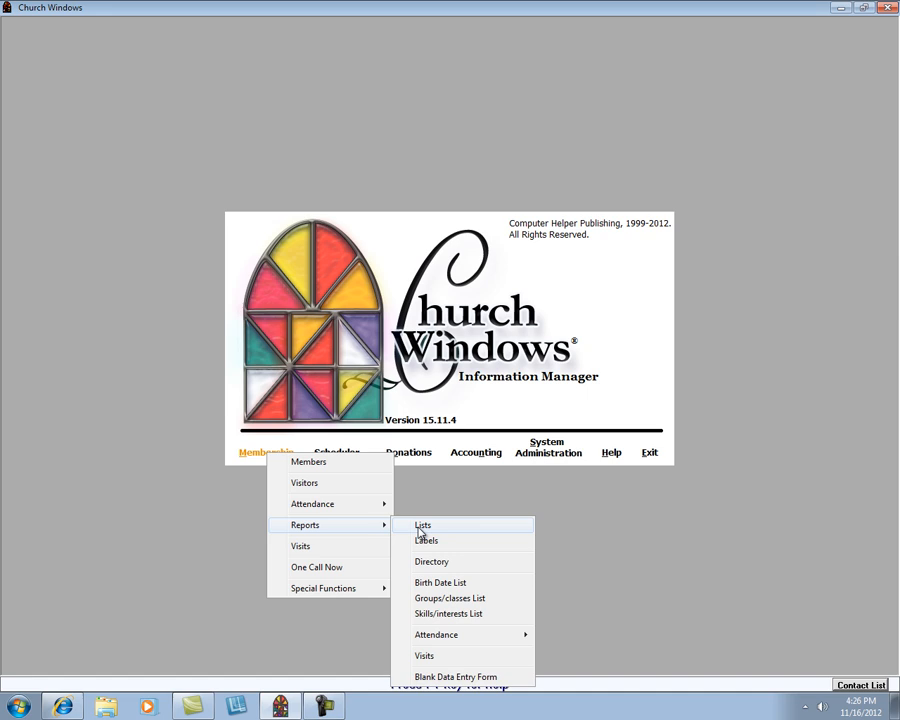
pyautogui.click(422, 525)
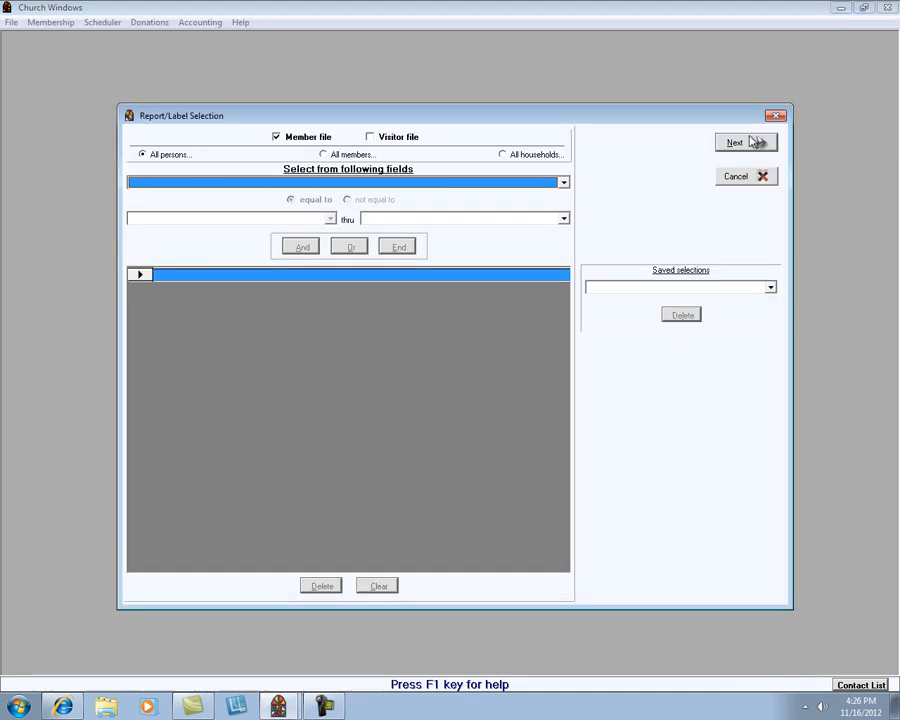
pyautogui.click(745, 142)
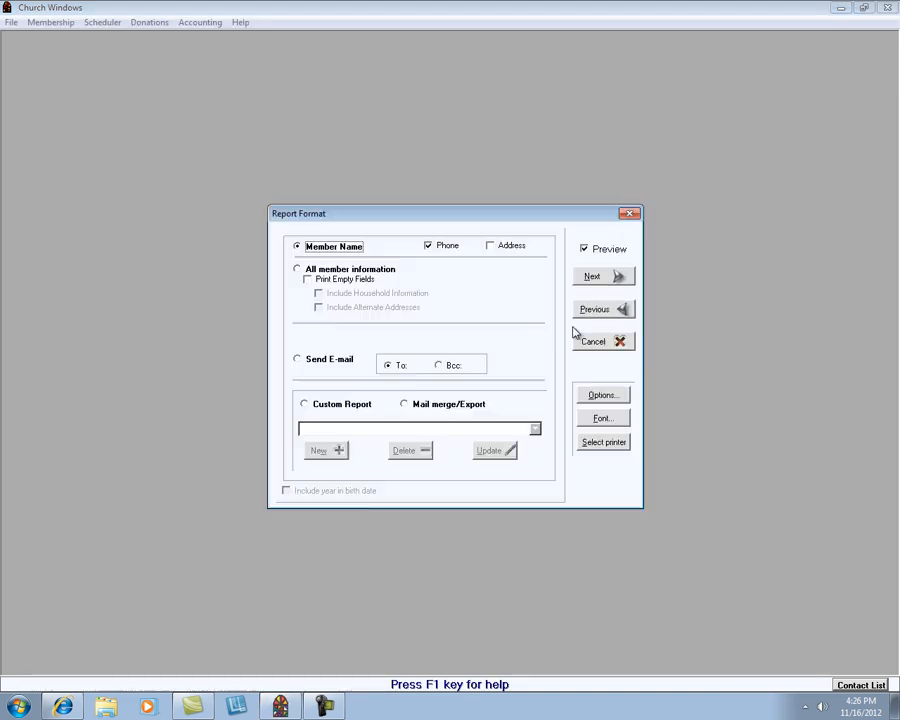
pyautogui.moveTo(449, 341)
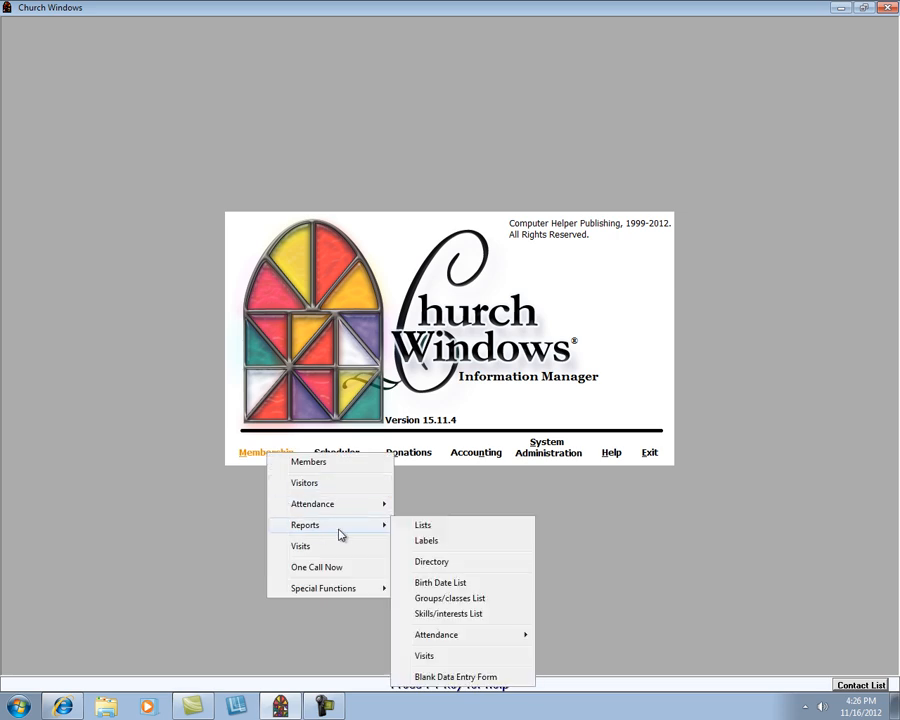
pyautogui.moveTo(426, 540)
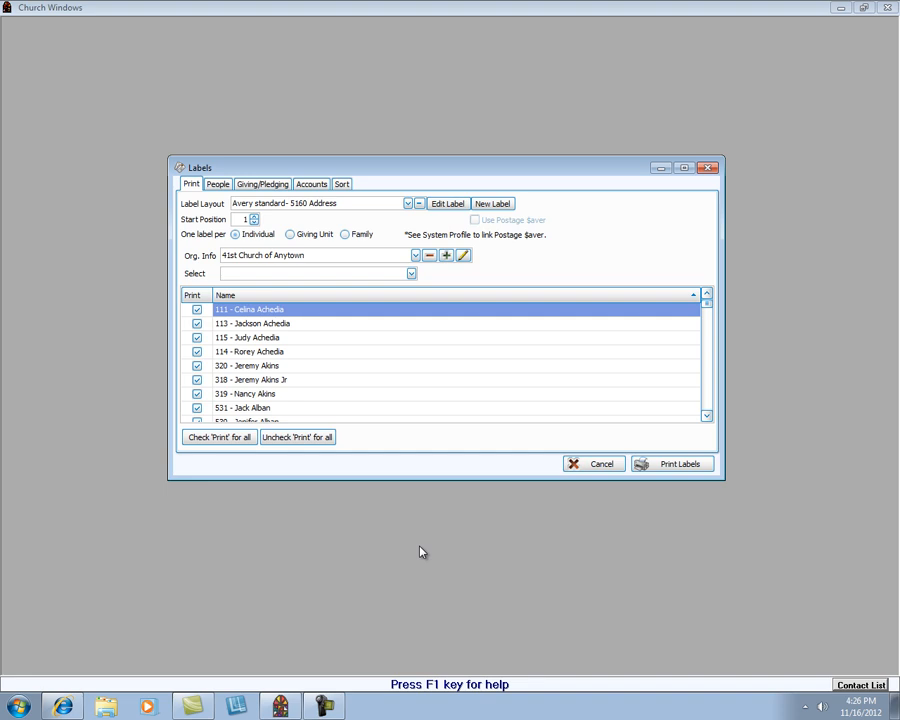
# Review the People filtering options for labels, then cancel the Labels window.
pyautogui.click(217, 183)
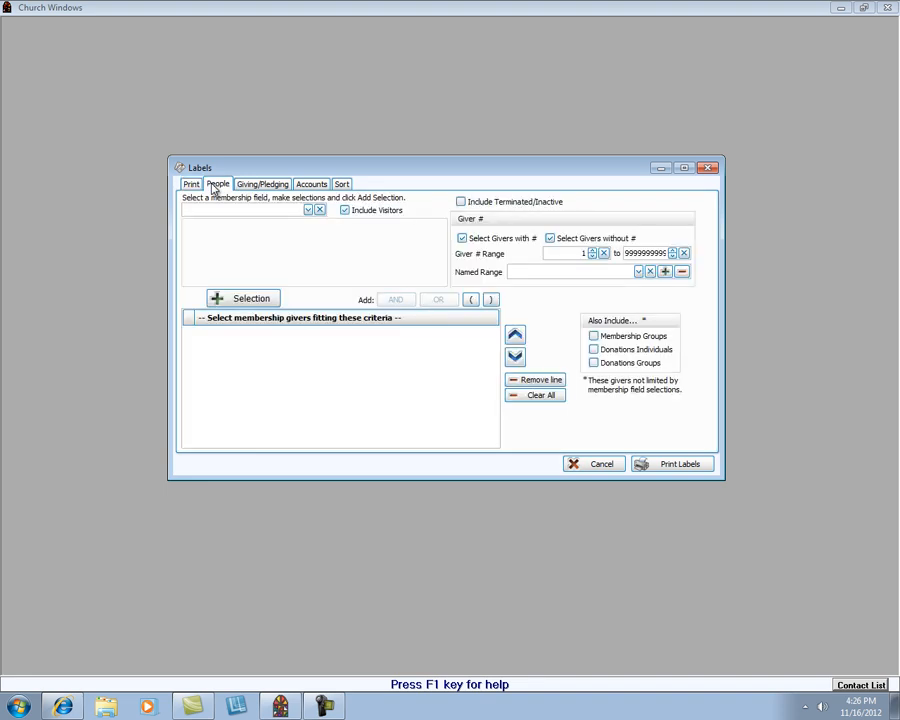
pyautogui.moveTo(640, 397)
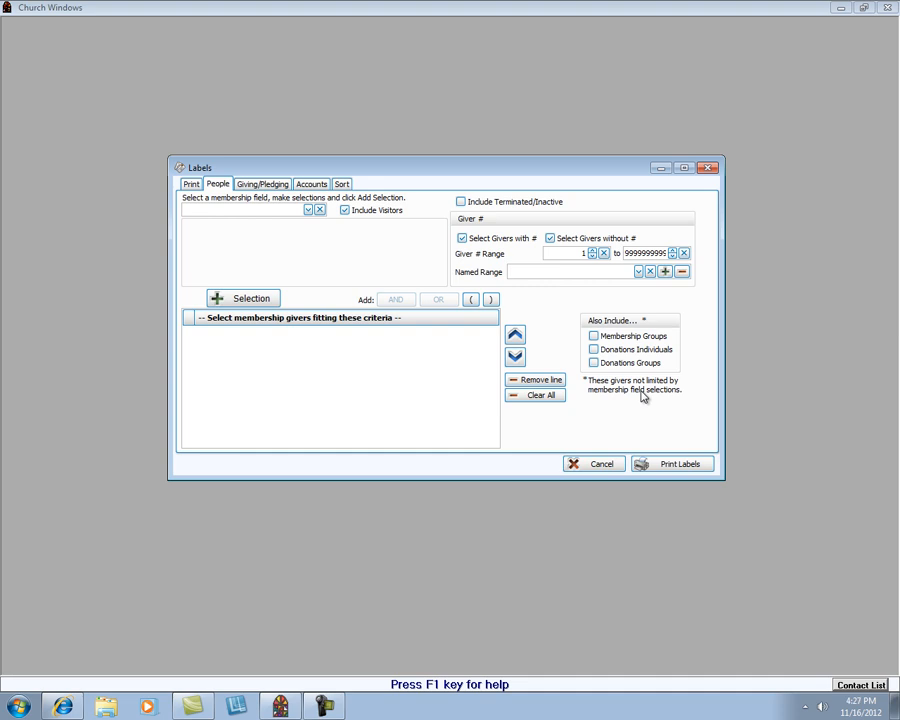
pyautogui.click(594, 463)
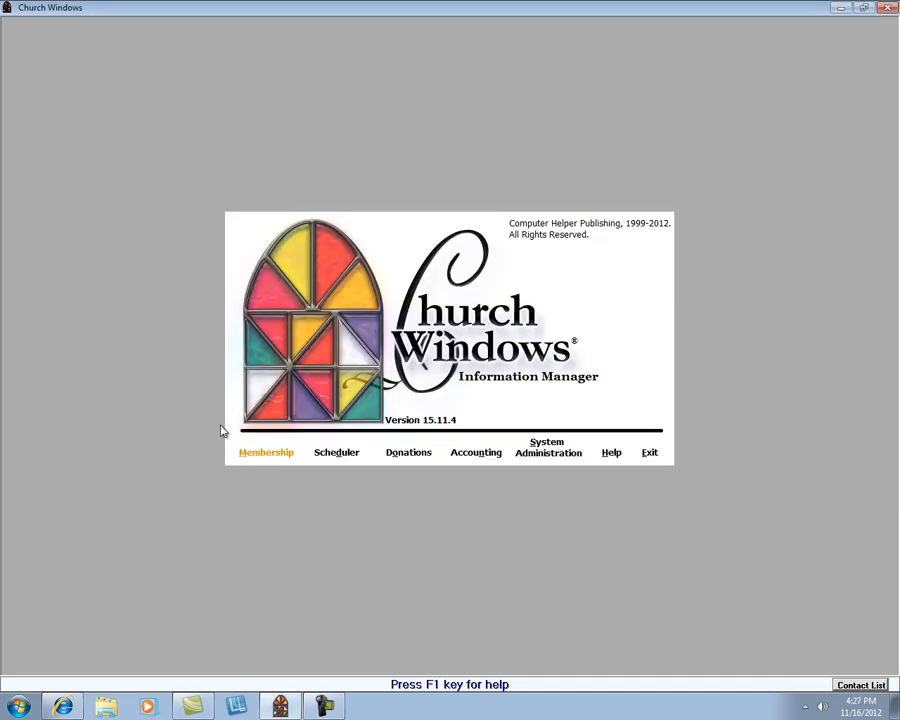
# Open the member report selection window and show its saved selections list.
pyautogui.click(266, 452)
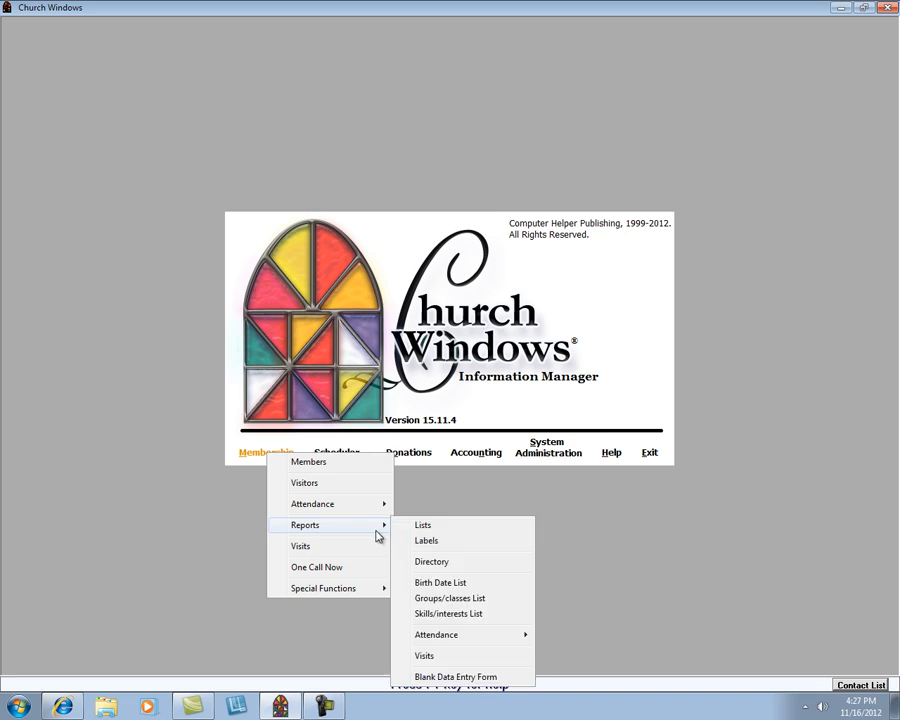
pyautogui.click(422, 524)
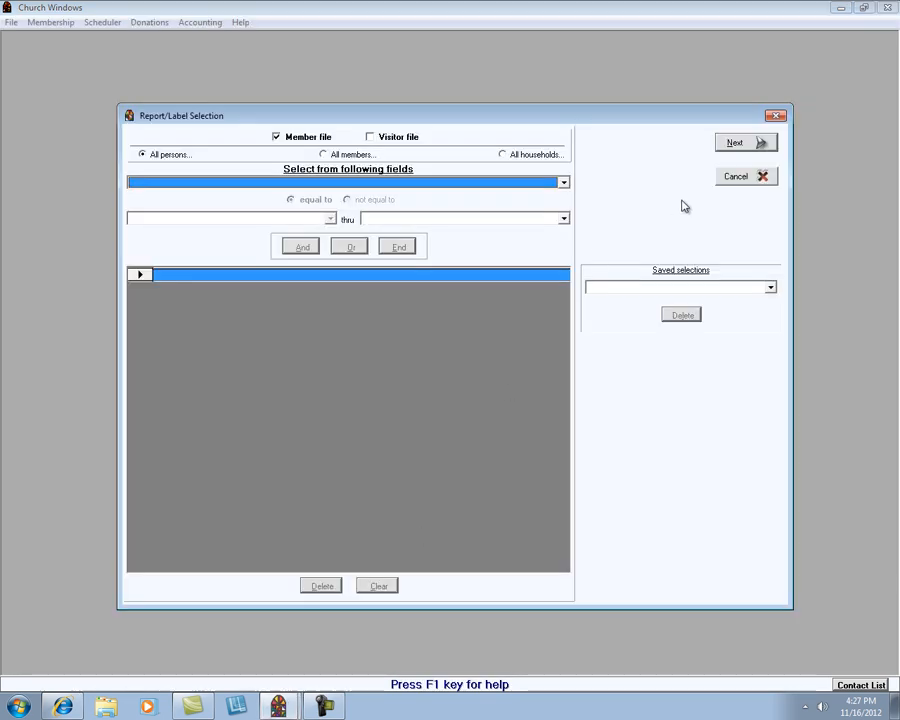
pyautogui.click(770, 287)
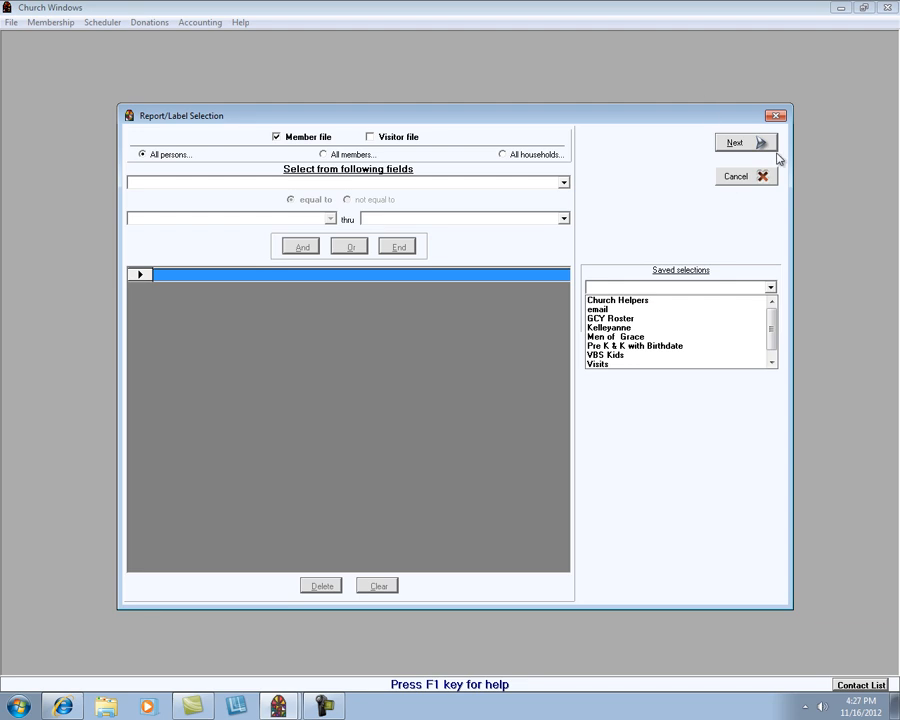
pyautogui.moveTo(779, 122)
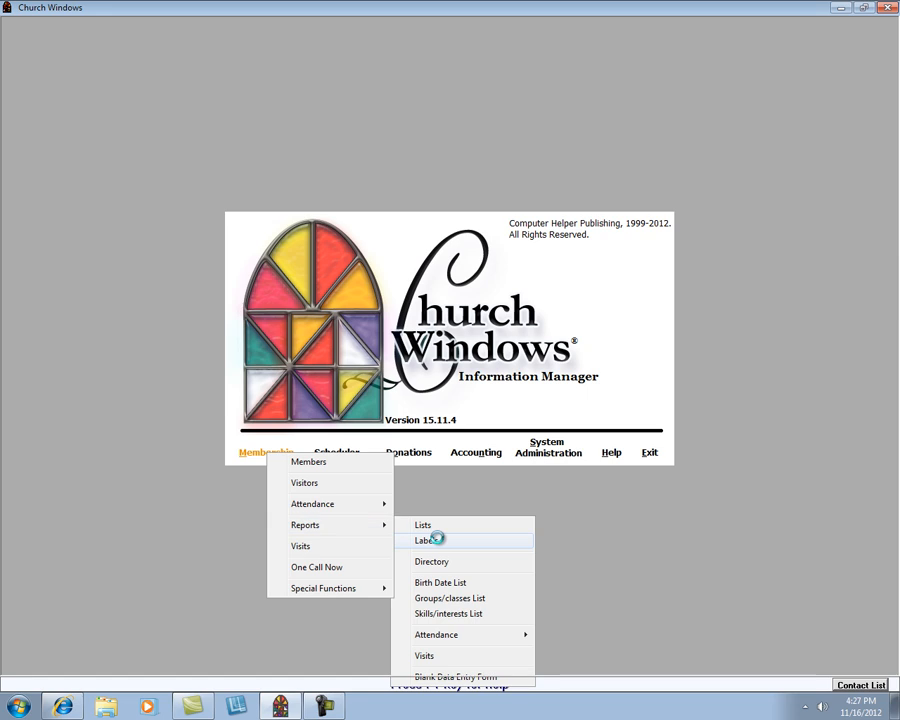
# Open member Labels, check the Accounts filter, and return to the print settings.
pyautogui.click(427, 540)
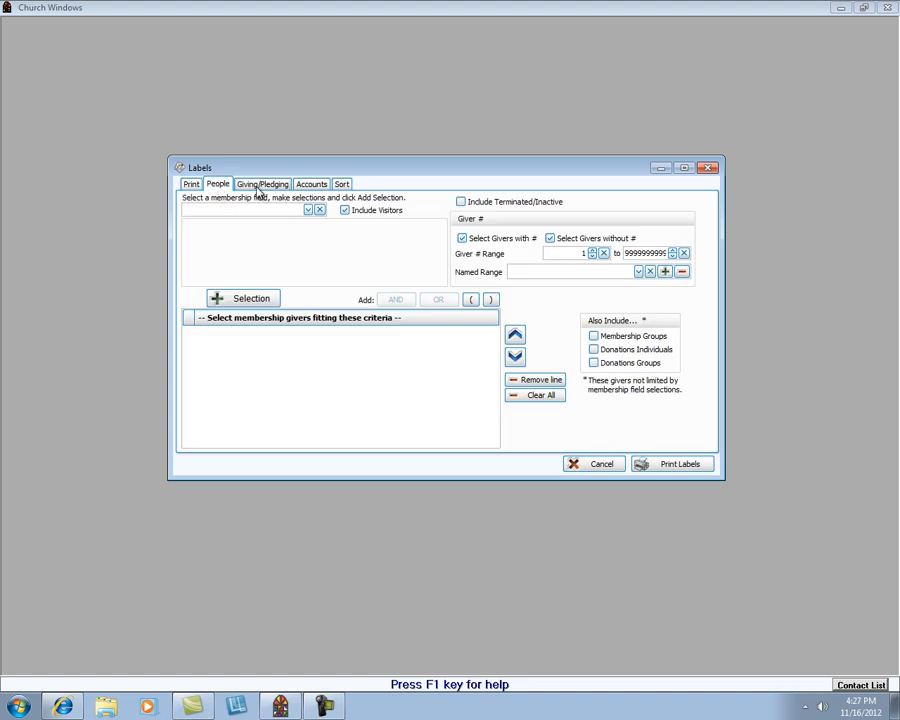
pyautogui.click(312, 184)
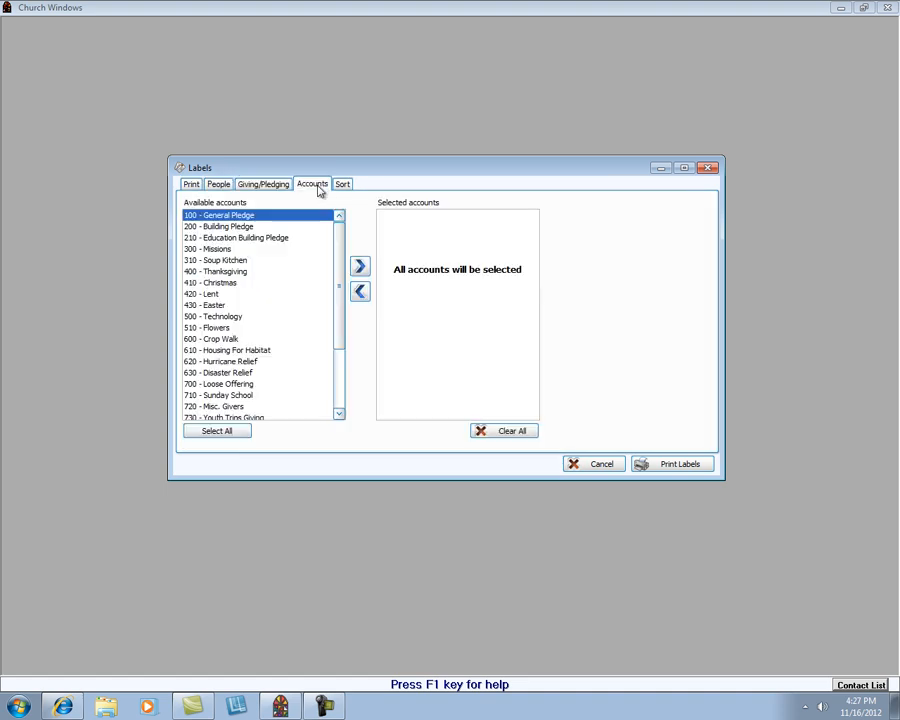
pyautogui.click(190, 183)
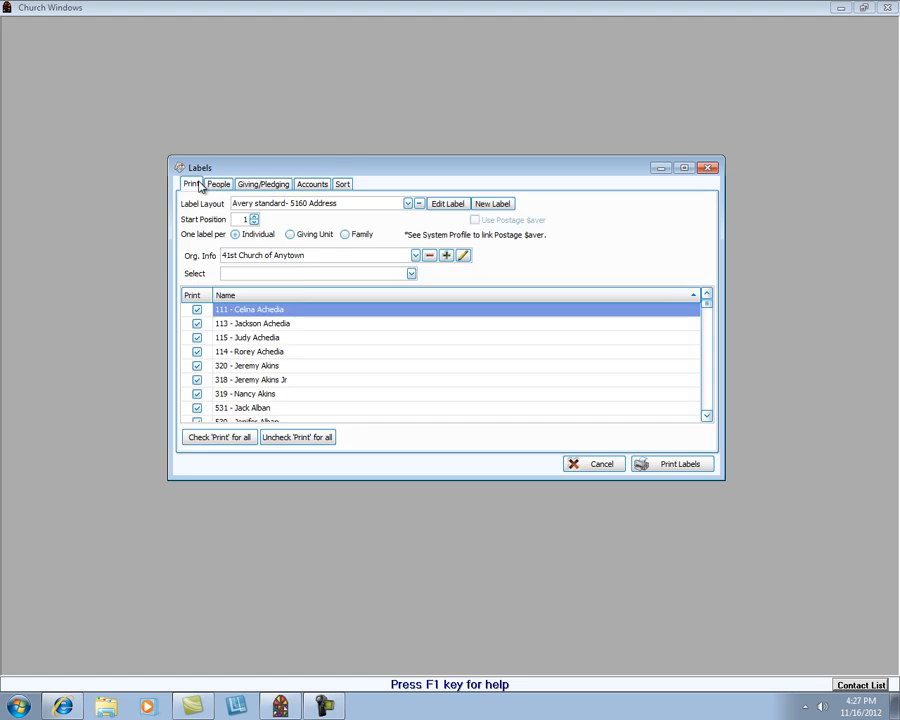
pyautogui.moveTo(670, 247)
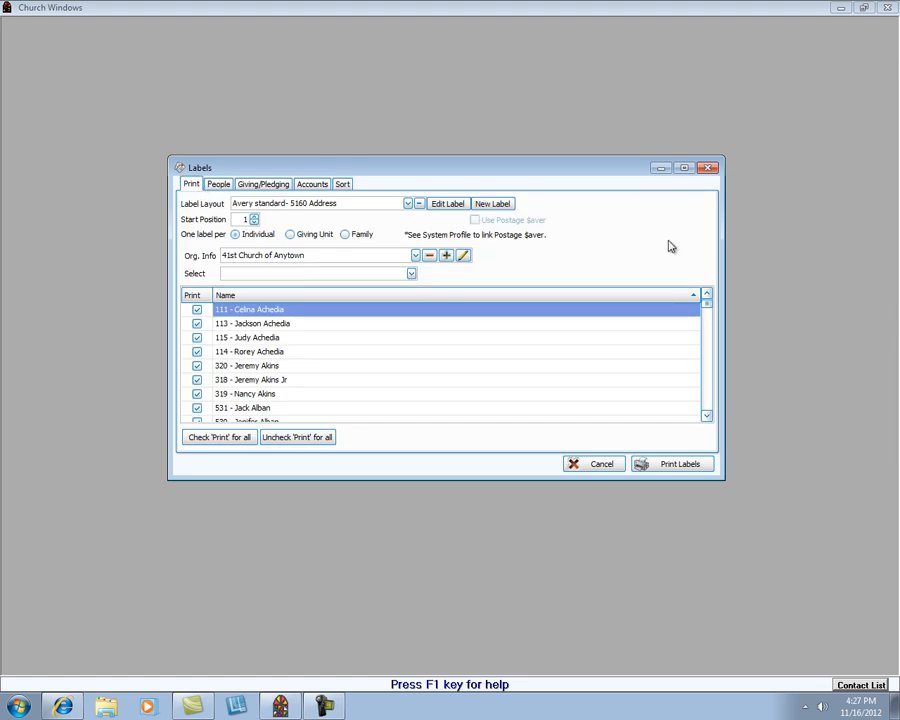